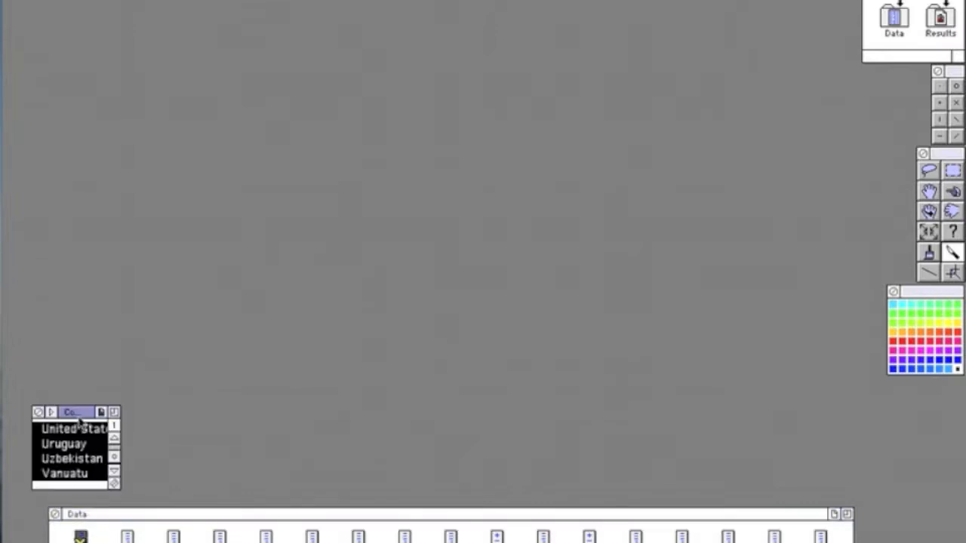
Step: Select the variable icons to analyse in the Data window
click(113, 438)
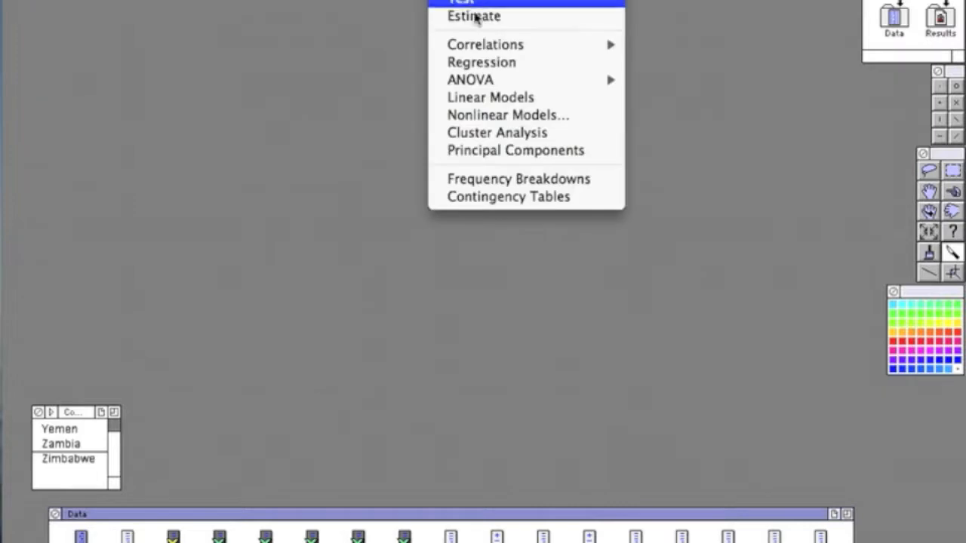
mouse_move(485, 43)
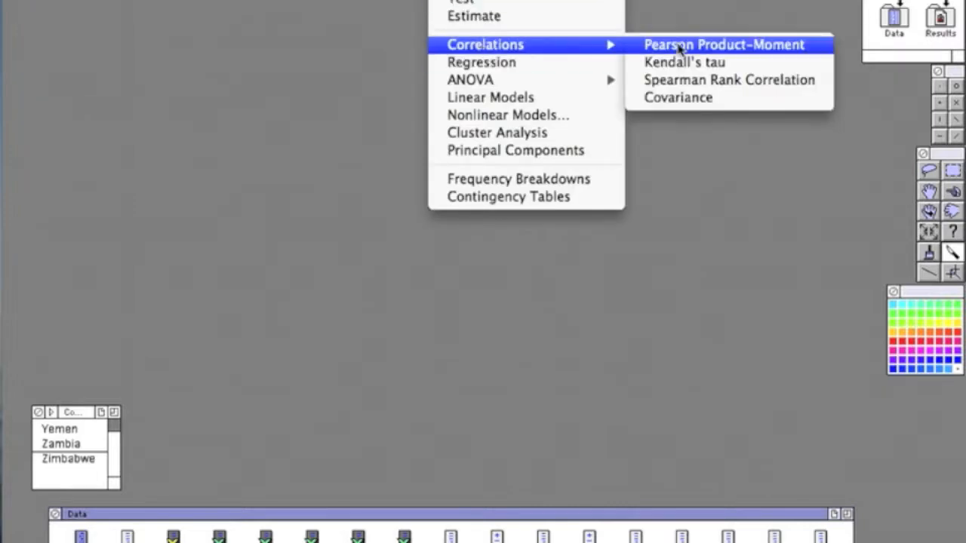
Step: Compute the Pearson product-moment correlation table for the selected variables
click(721, 43)
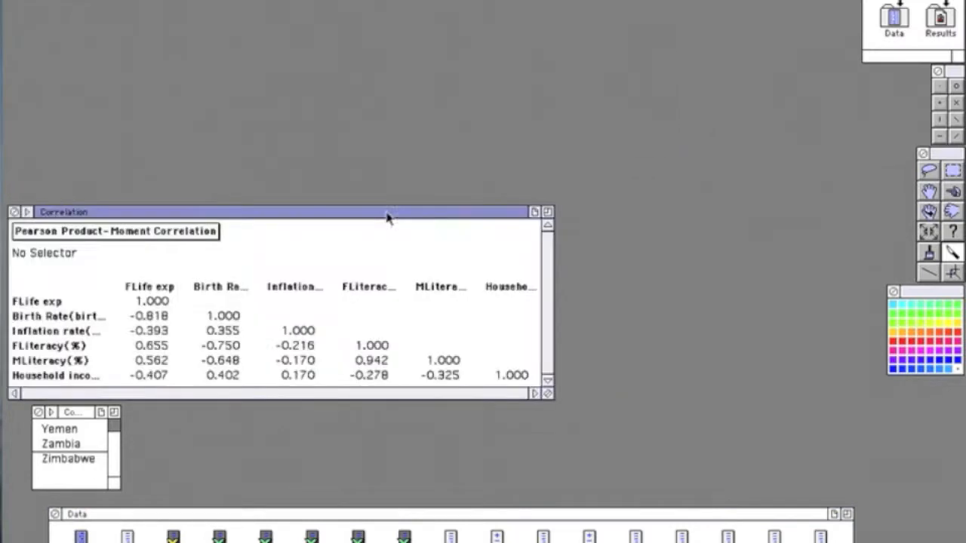
mouse_move(178, 287)
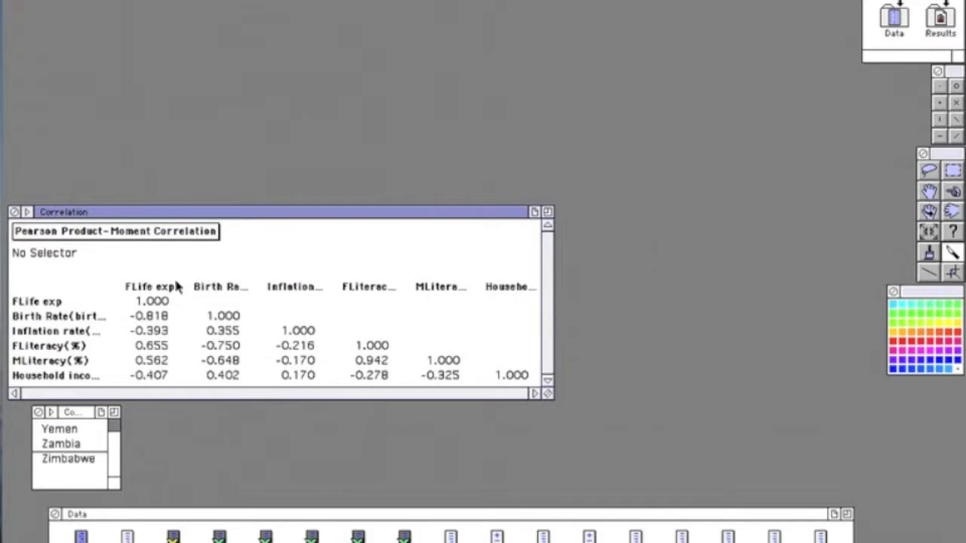
mouse_move(169, 294)
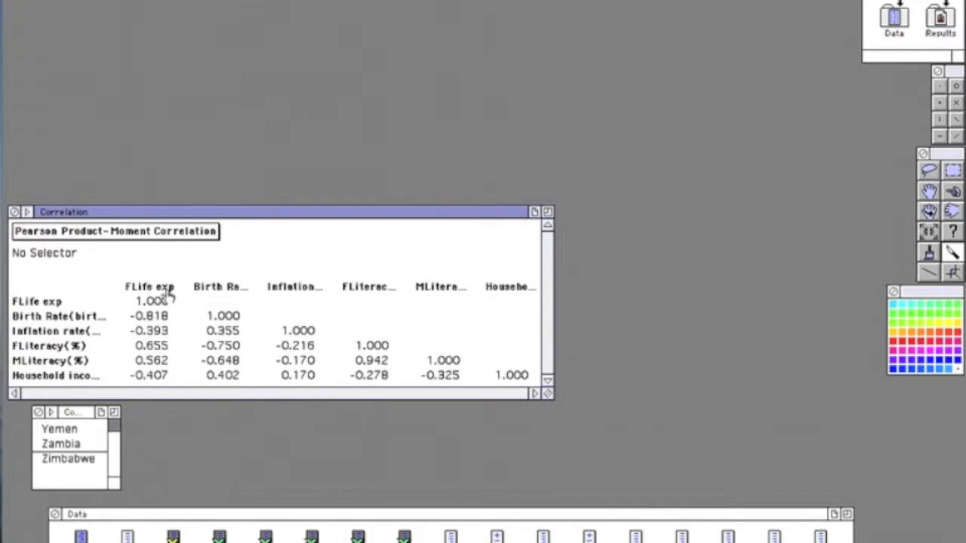
mouse_move(164, 315)
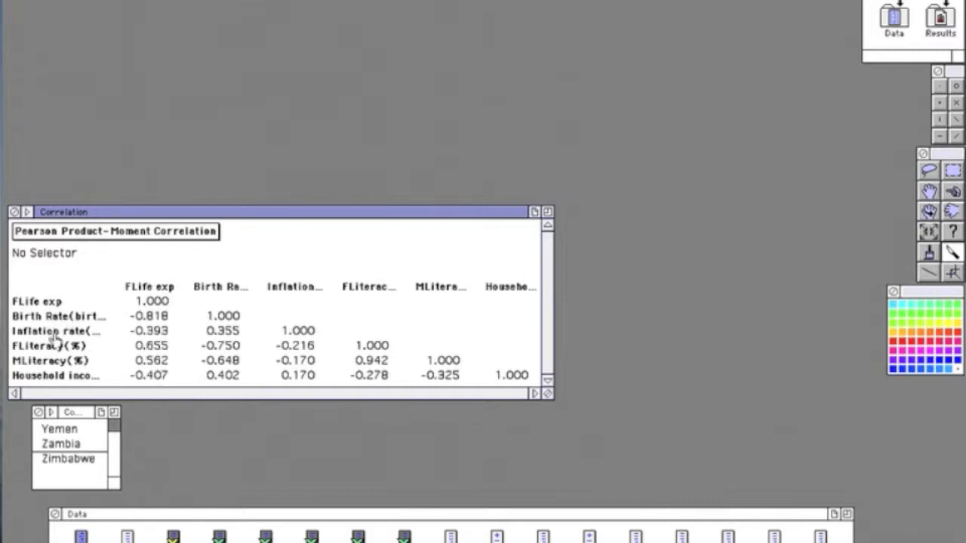
mouse_move(144, 367)
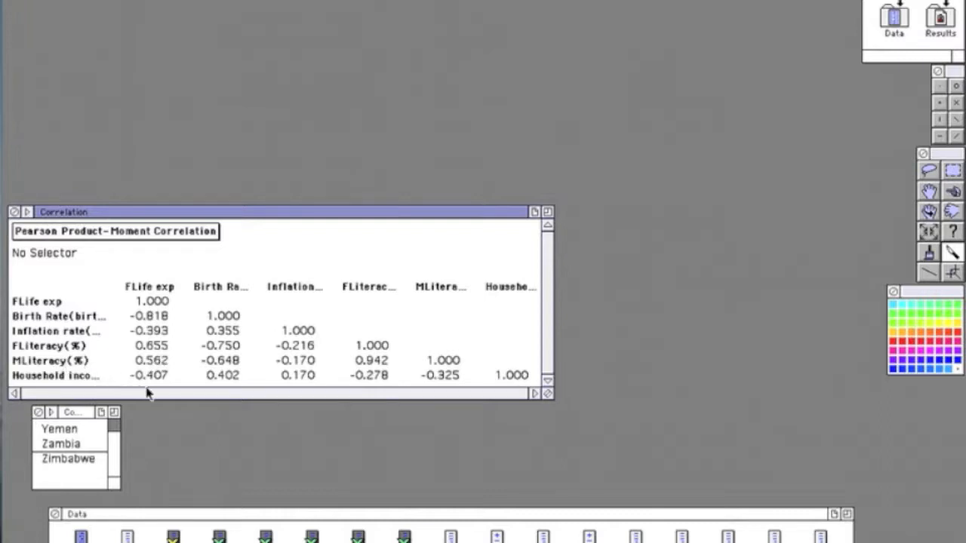
mouse_move(263, 226)
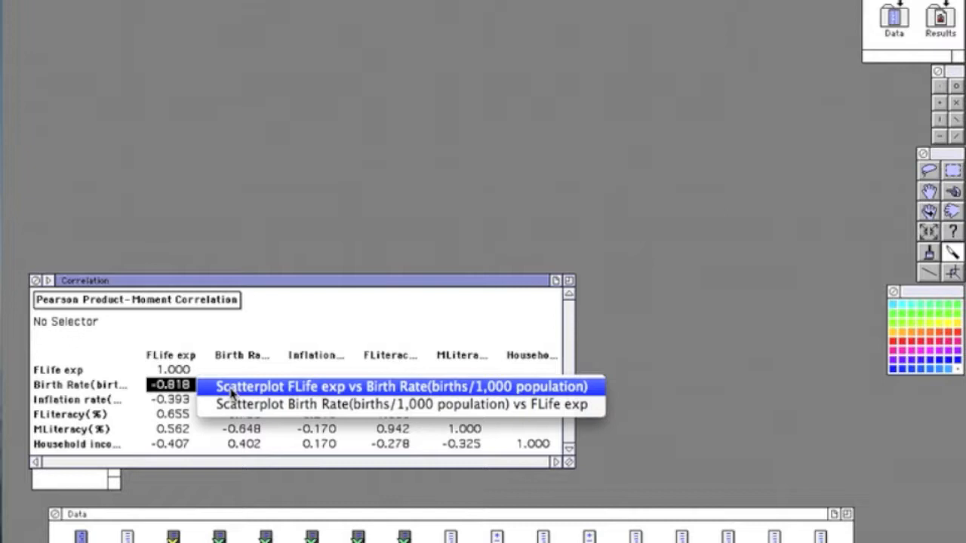
Step: Draw the scatterplot of FLife exp against Birth Rate from the -0.818 correlation cell
click(400, 386)
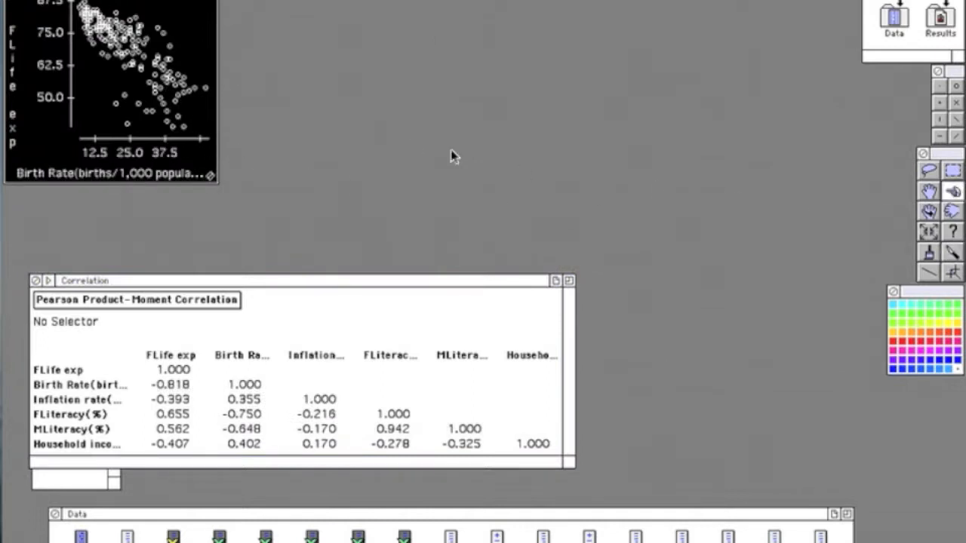
mouse_move(271, 206)
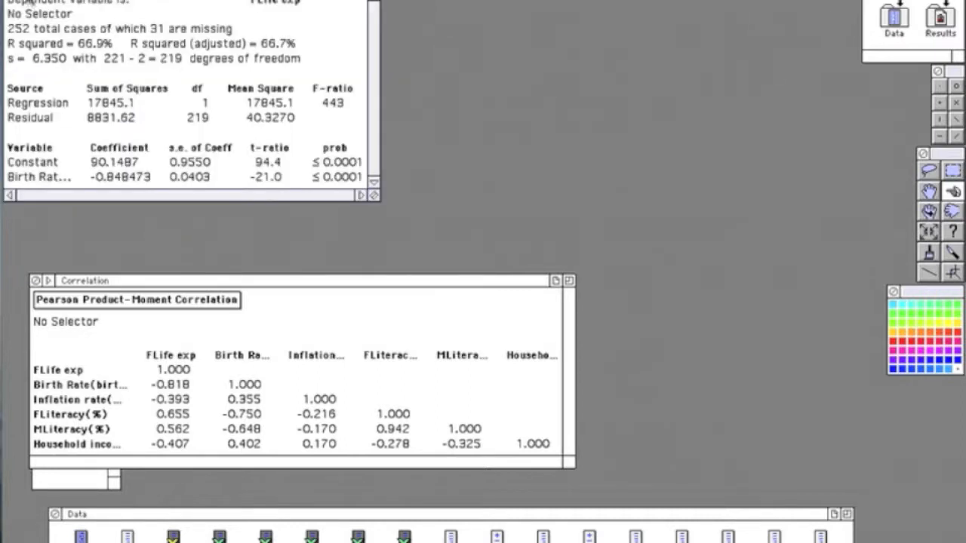
mouse_move(392, 154)
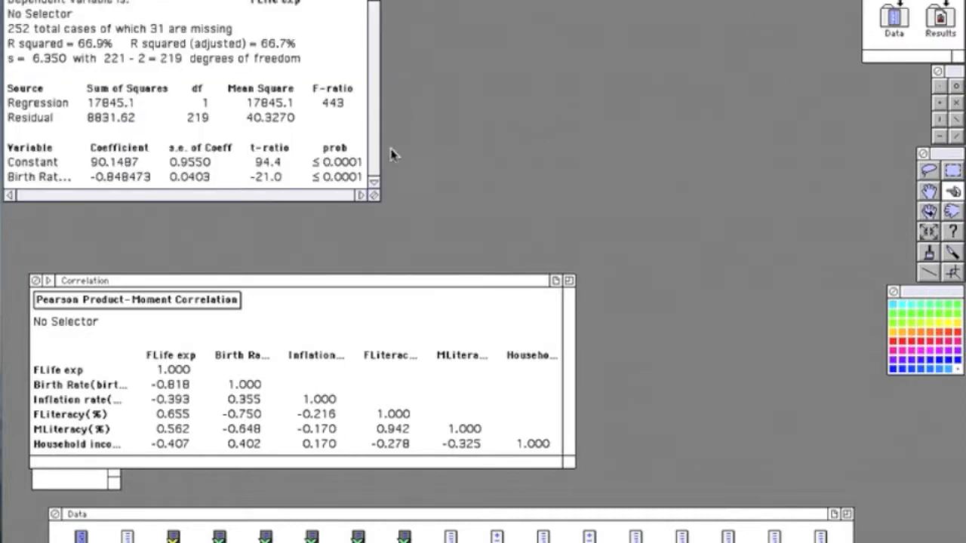
mouse_move(329, 190)
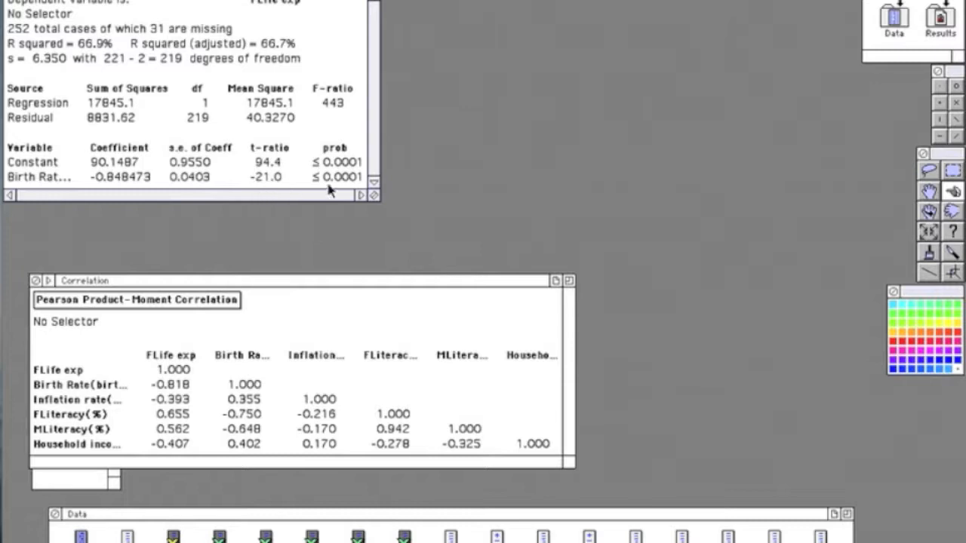
mouse_move(91, 48)
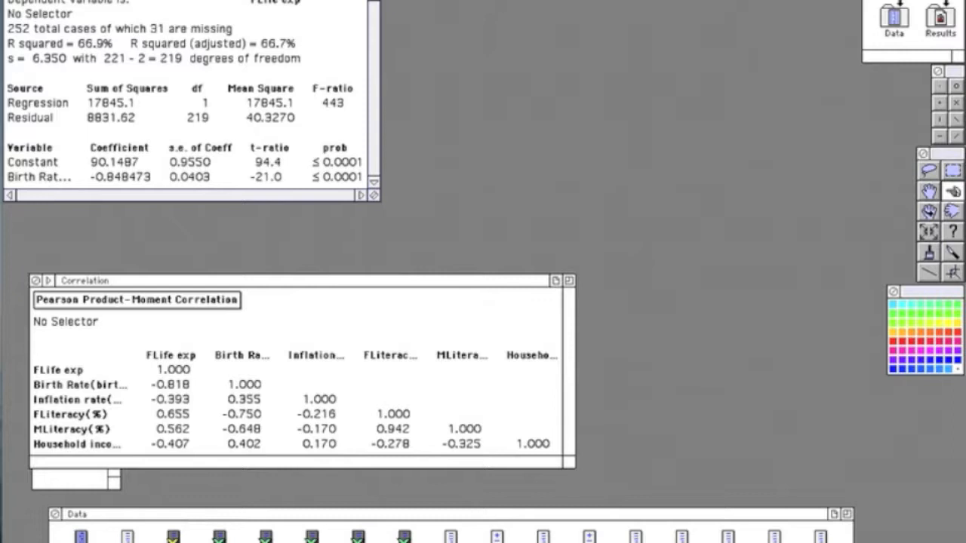
mouse_move(242, 5)
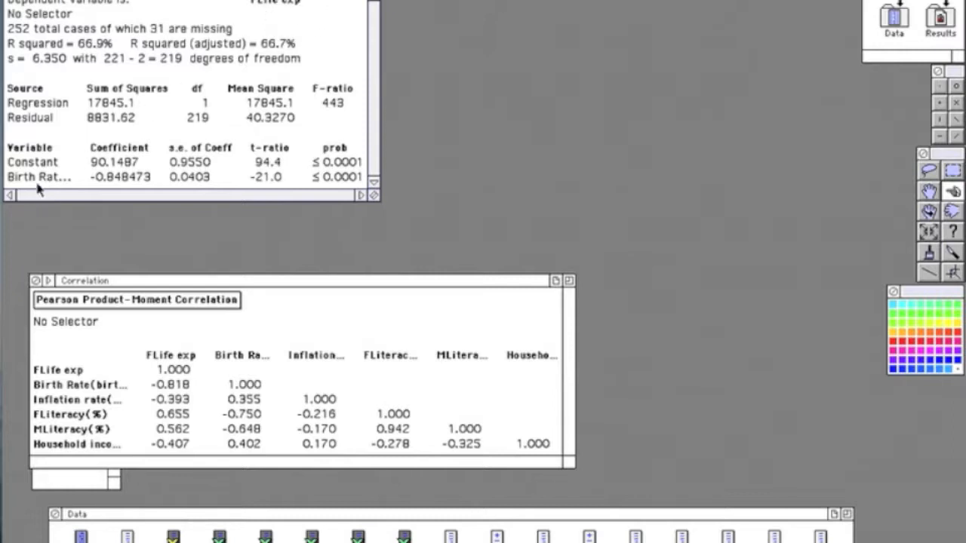
mouse_move(36, 190)
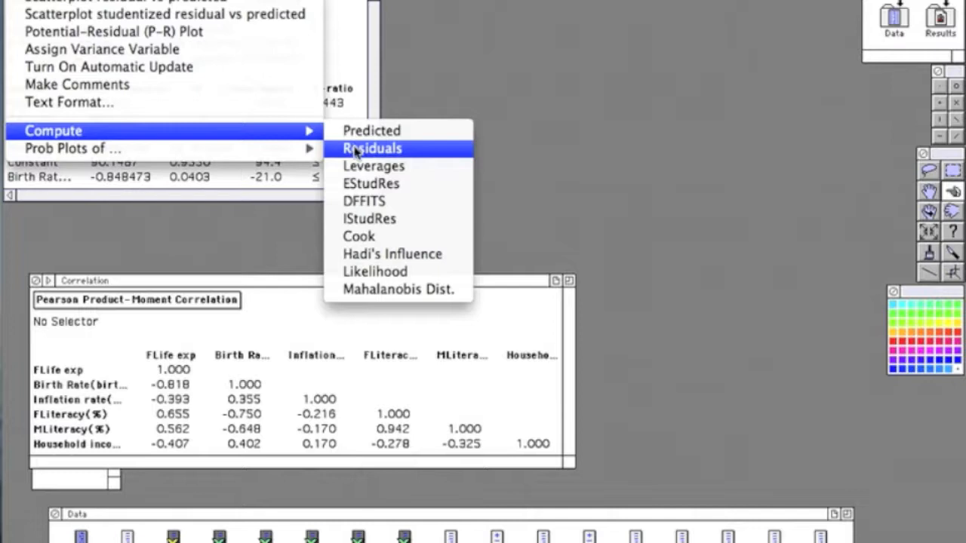
Step: Compute the regression residuals as a new variable via the regression hyperview
click(372, 148)
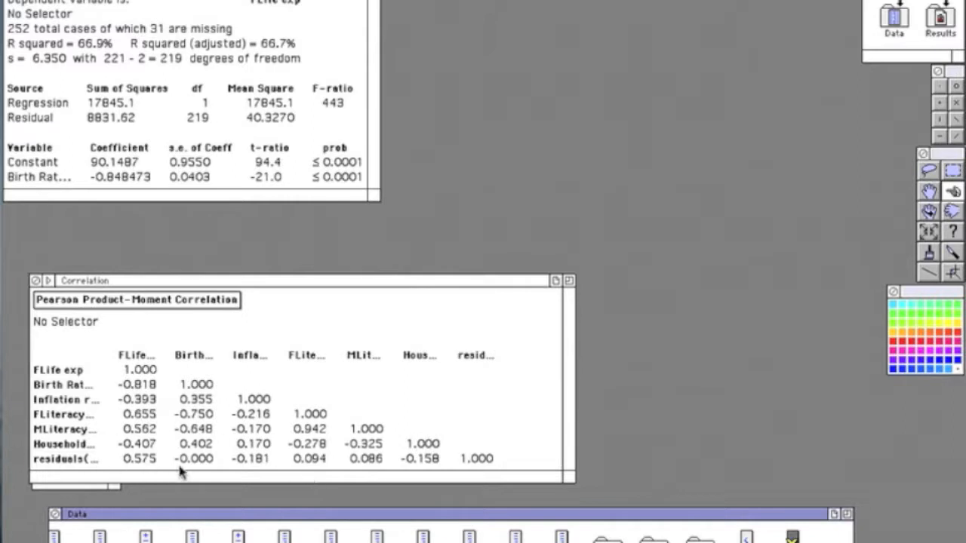
mouse_move(374, 475)
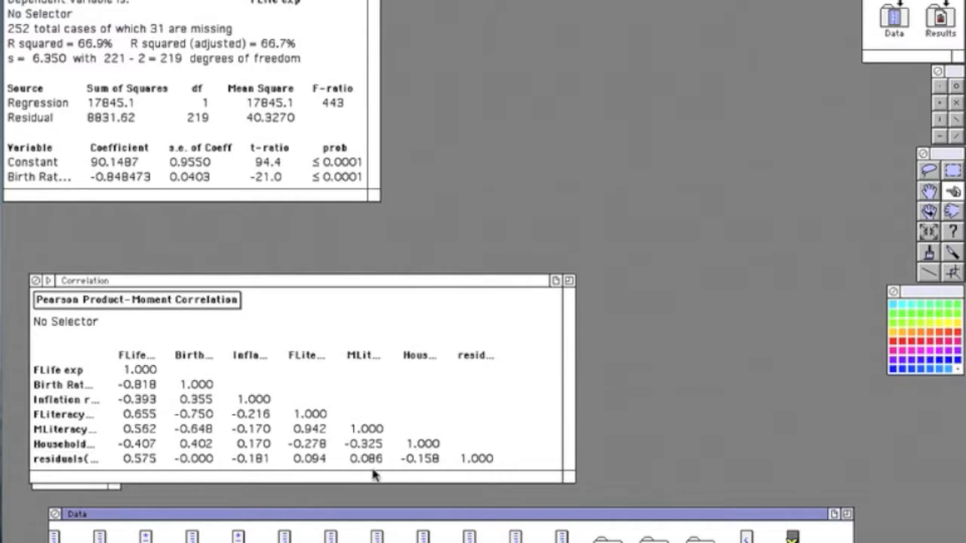
mouse_move(244, 440)
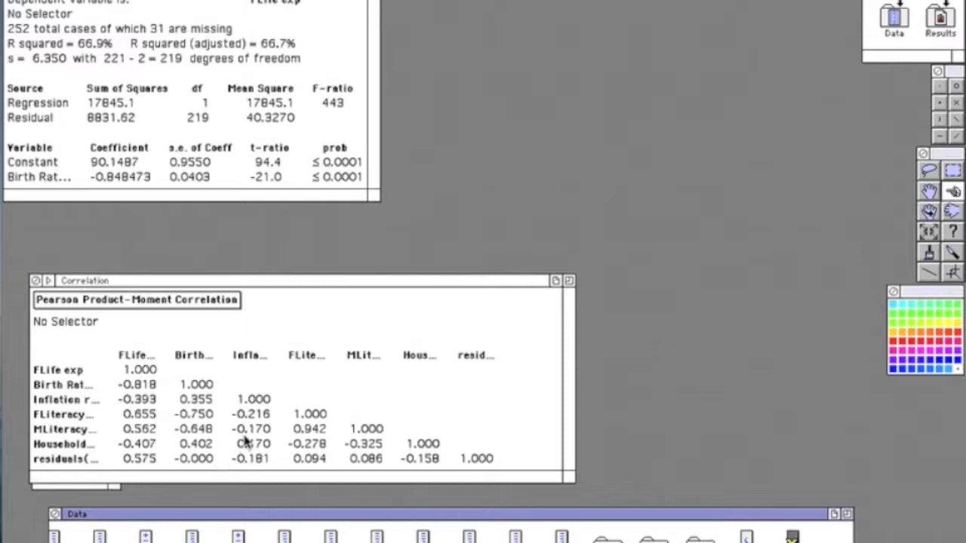
mouse_move(366, 423)
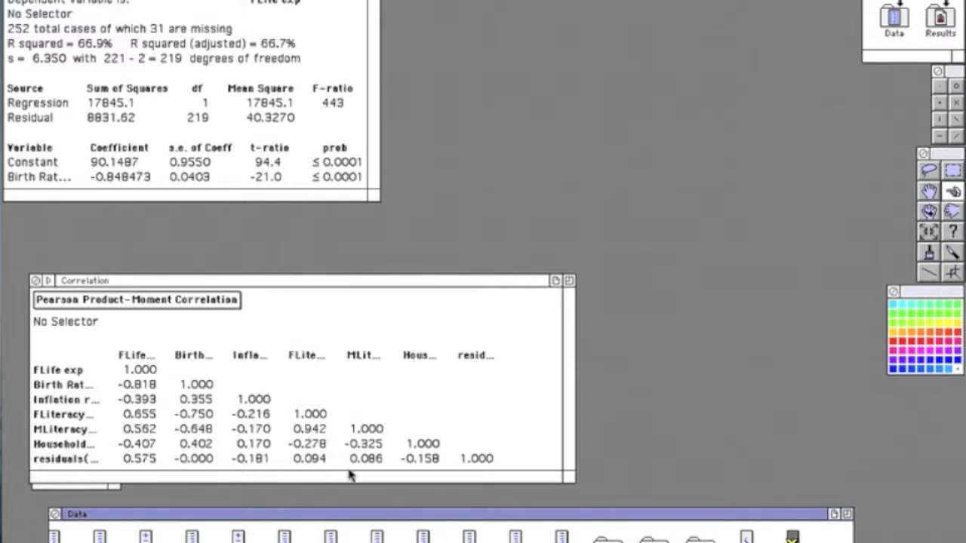
mouse_move(290, 483)
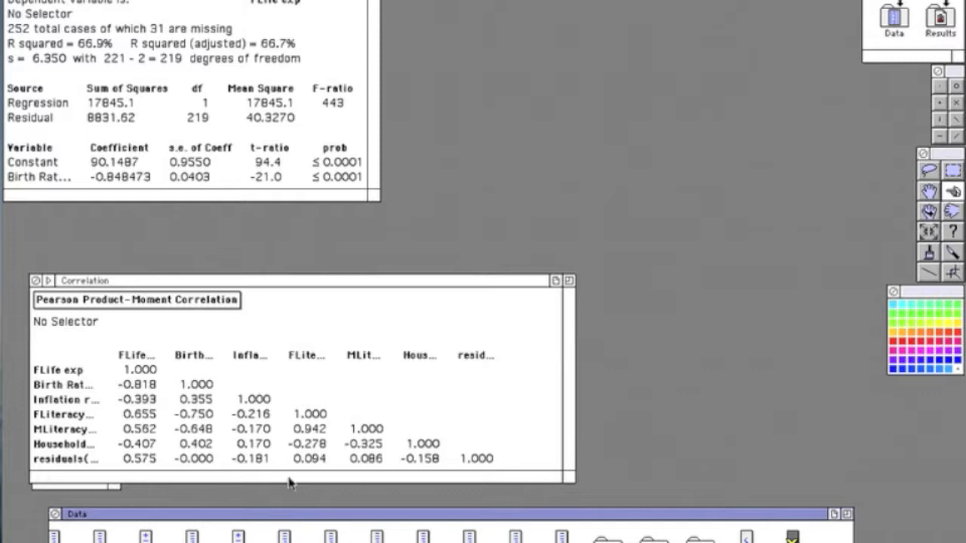
mouse_move(249, 468)
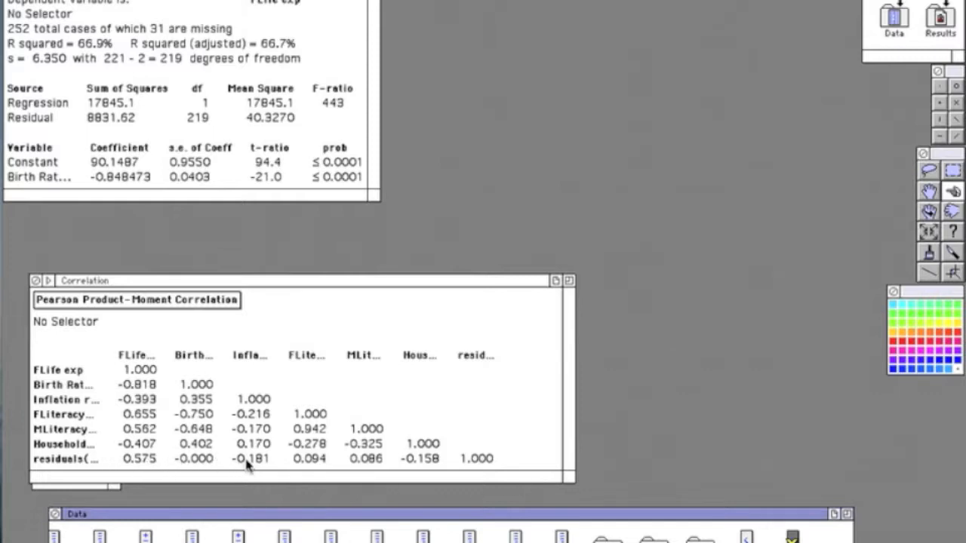
mouse_move(253, 461)
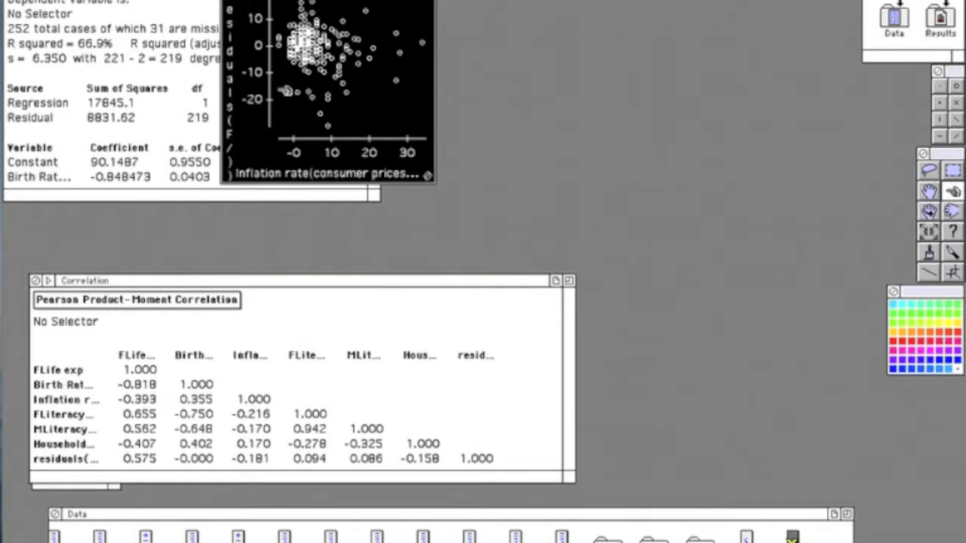
mouse_move(410, 61)
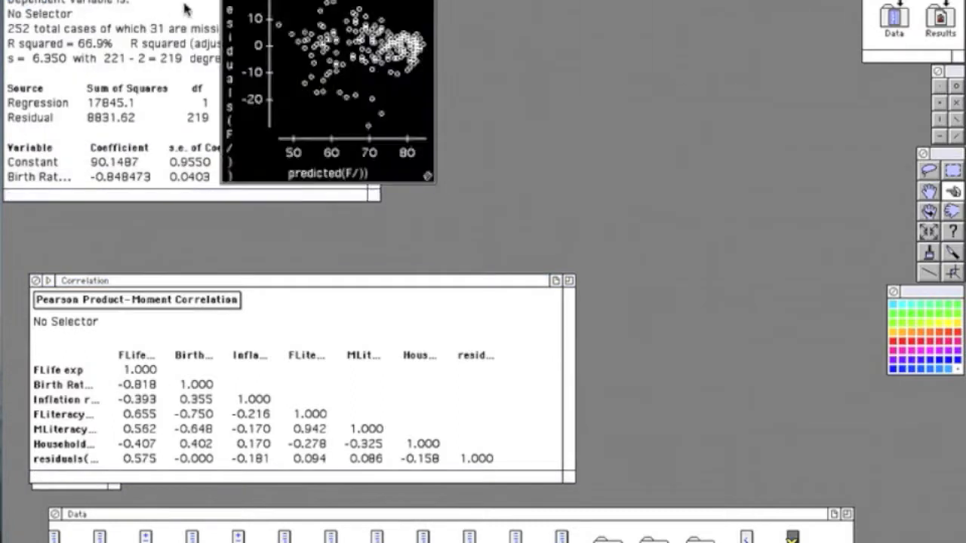
Step: Move the residuals vs predicted plot to the right and enlarge its window
drag(425, 181, 606, 193)
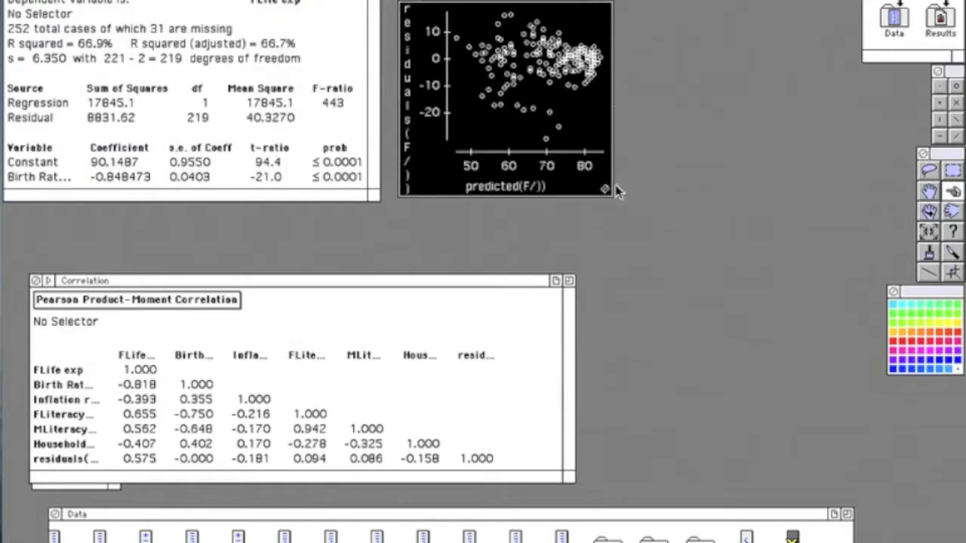
drag(607, 190, 721, 203)
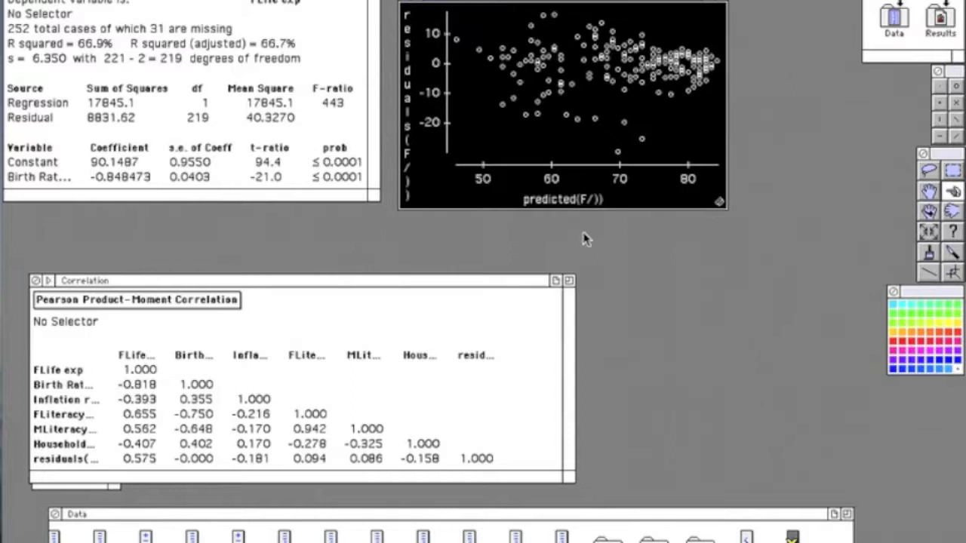
mouse_move(387, 425)
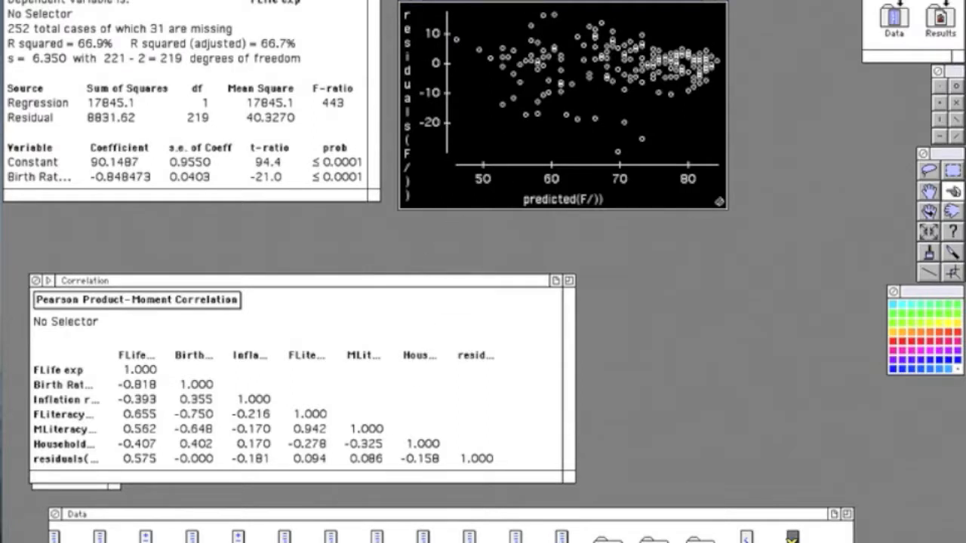
mouse_move(209, 338)
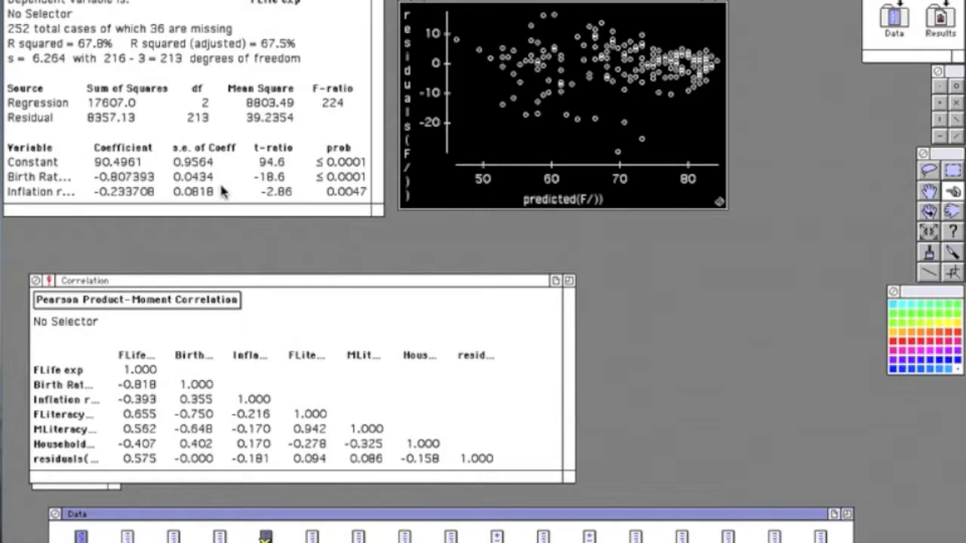
mouse_move(166, 203)
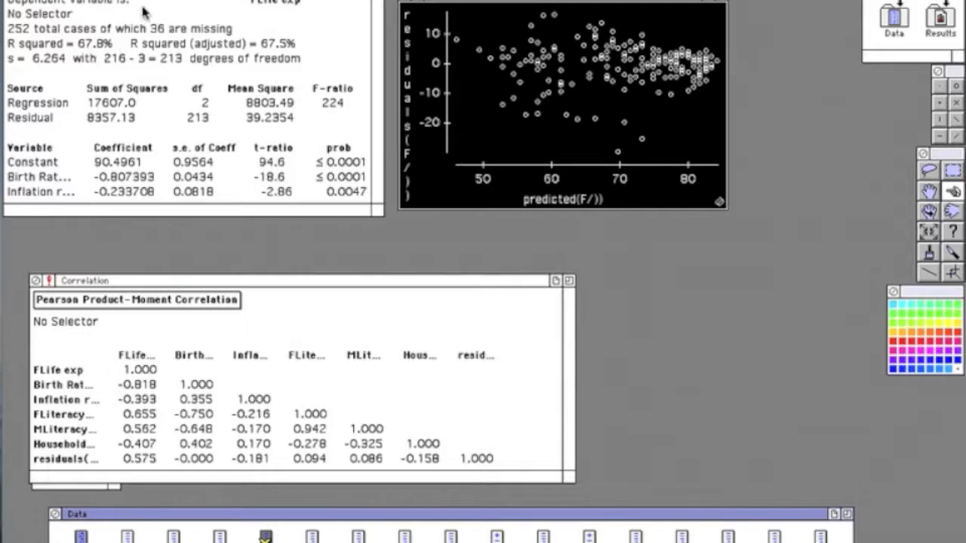
mouse_move(208, 21)
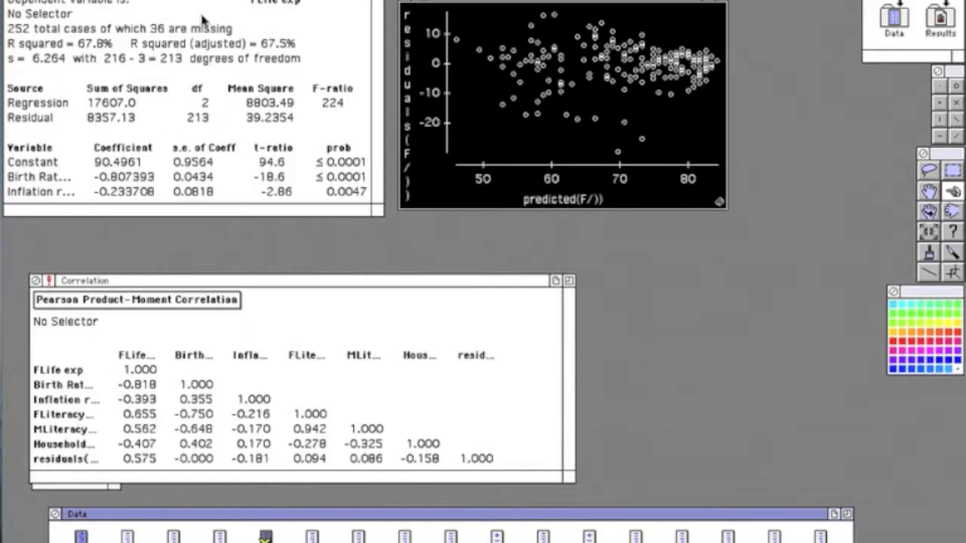
mouse_move(435, 47)
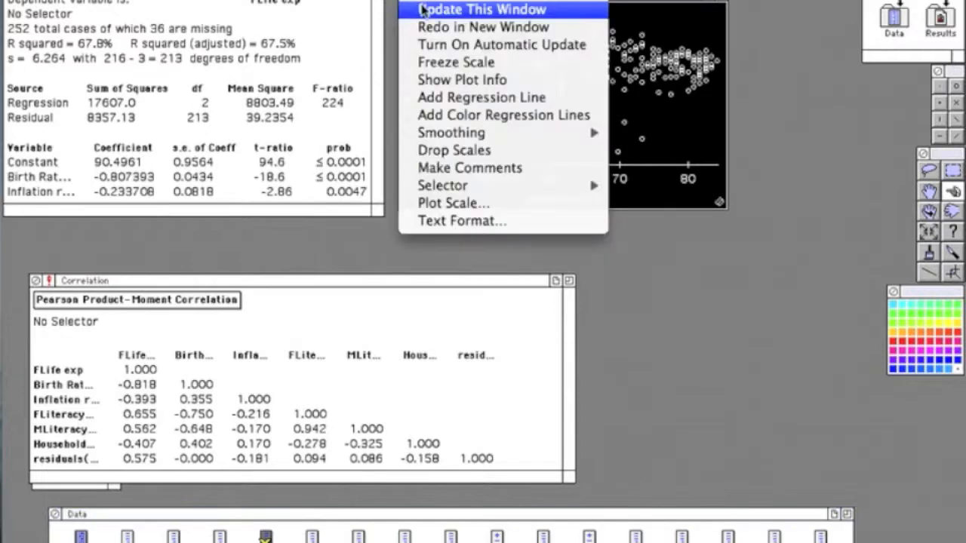
Step: Update the residual plot and correlation table, then plot residuals against household income
click(480, 9)
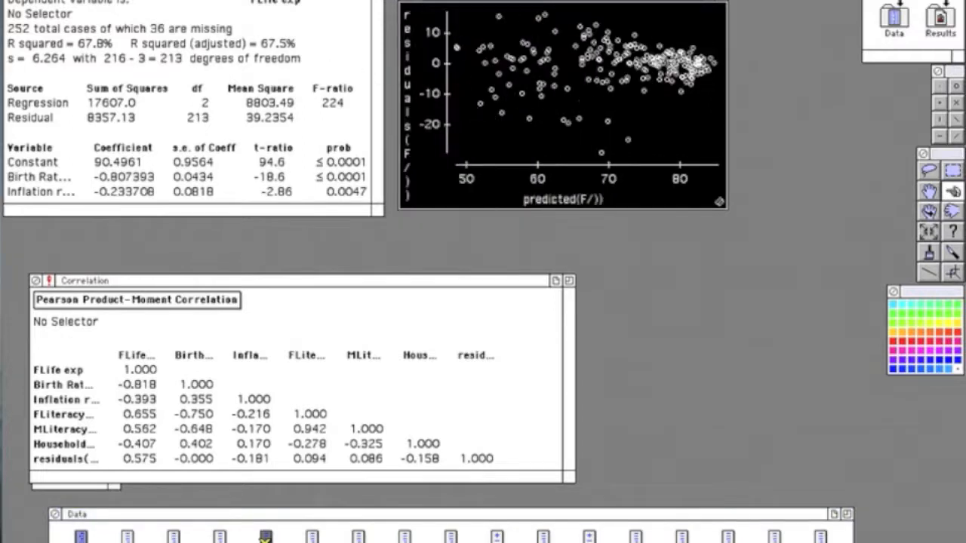
mouse_move(694, 139)
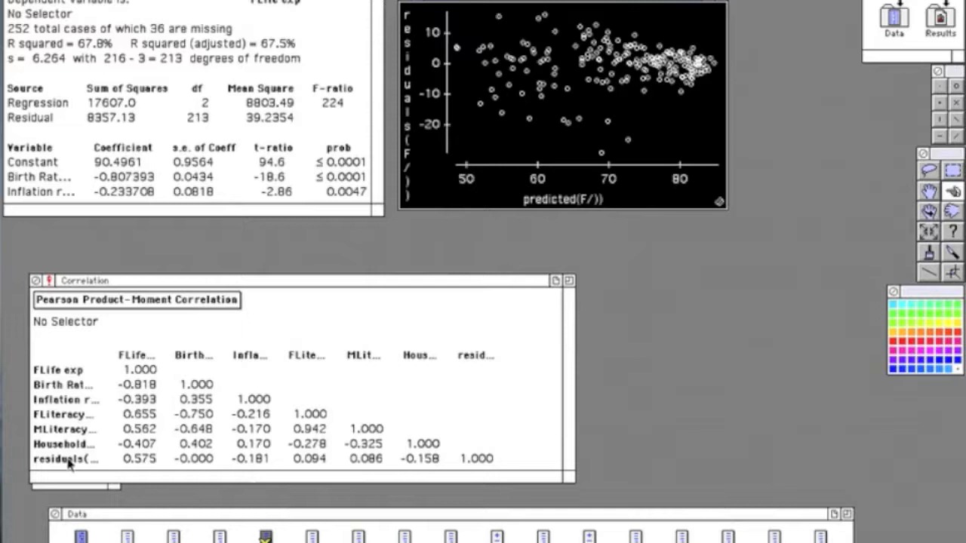
mouse_move(105, 276)
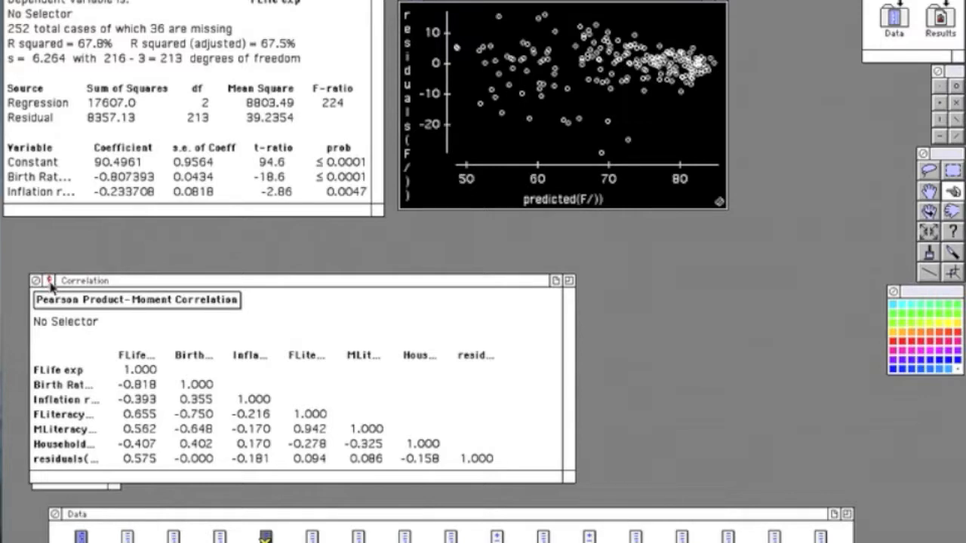
click(48, 279)
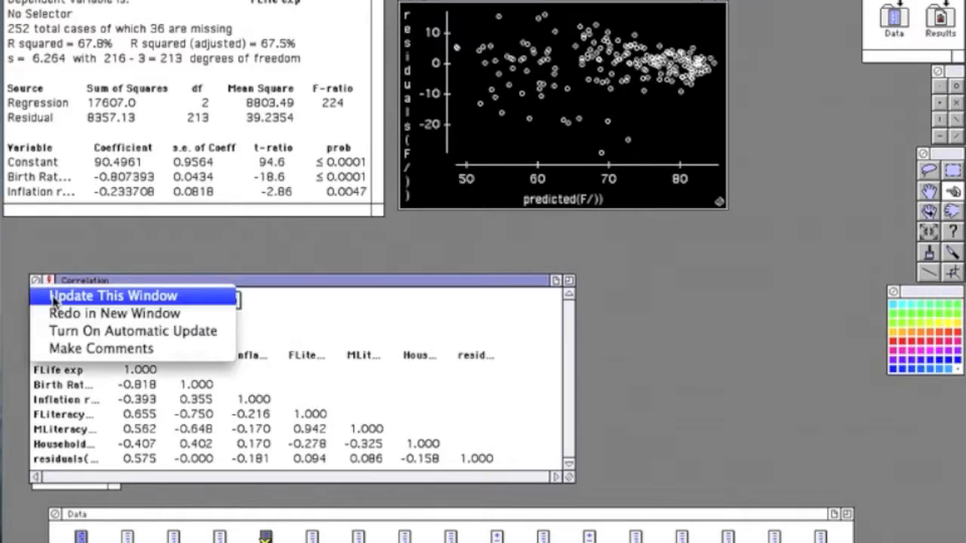
click(112, 295)
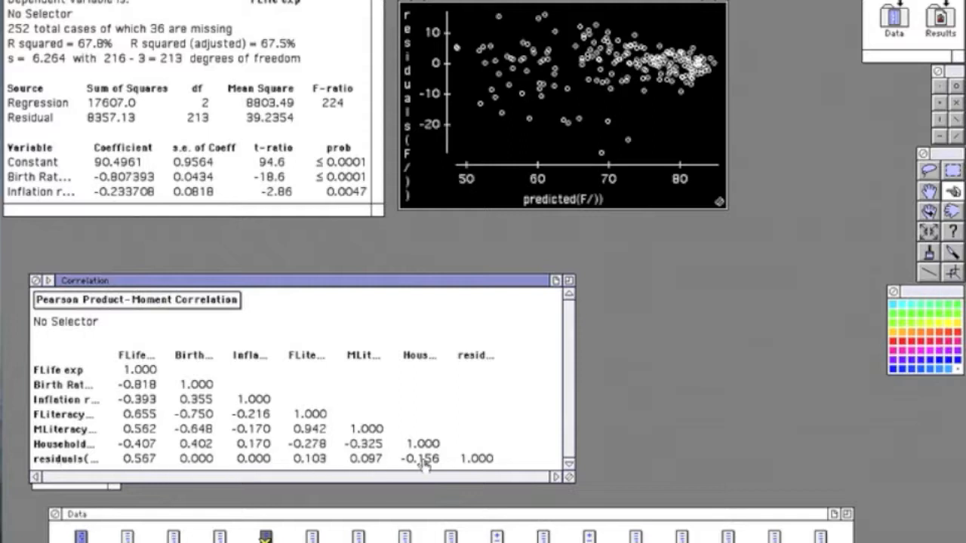
mouse_move(495, 465)
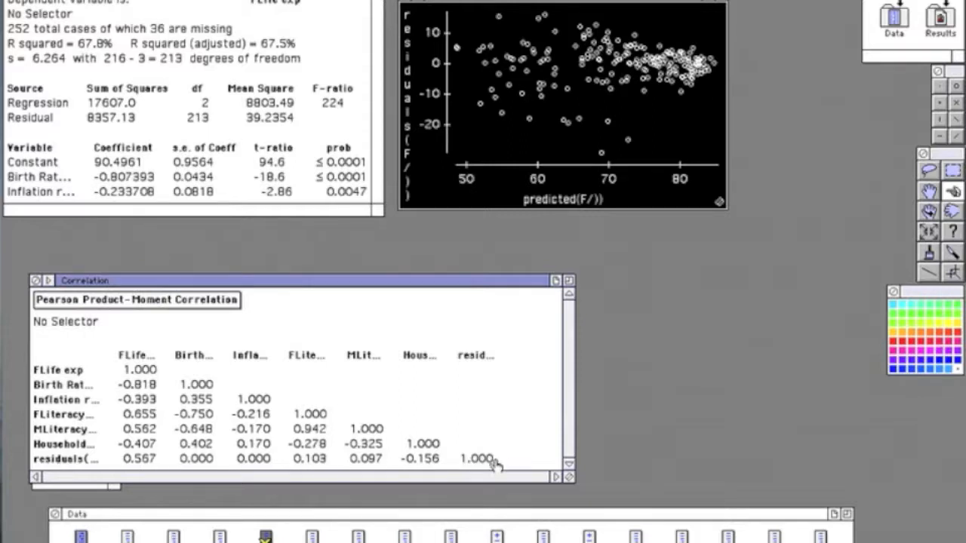
mouse_move(298, 461)
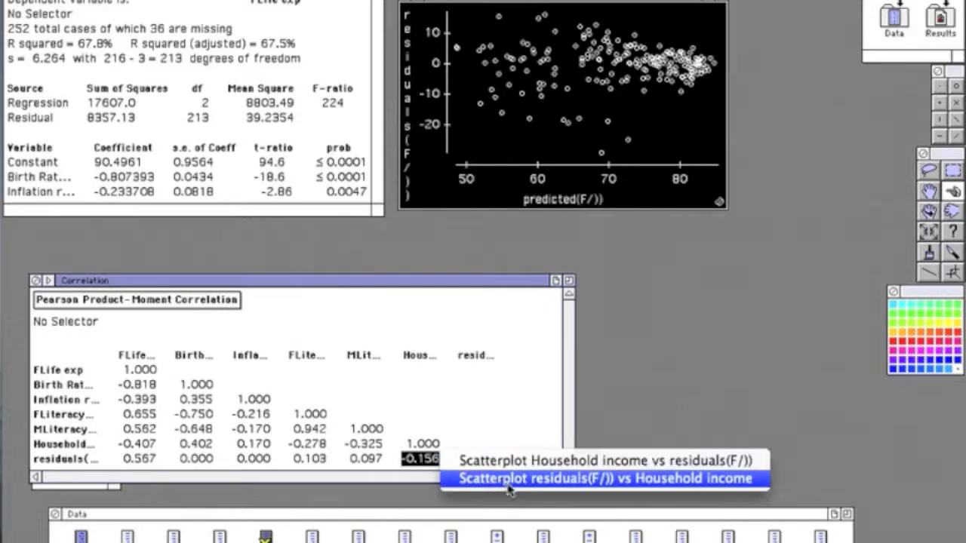
click(600, 477)
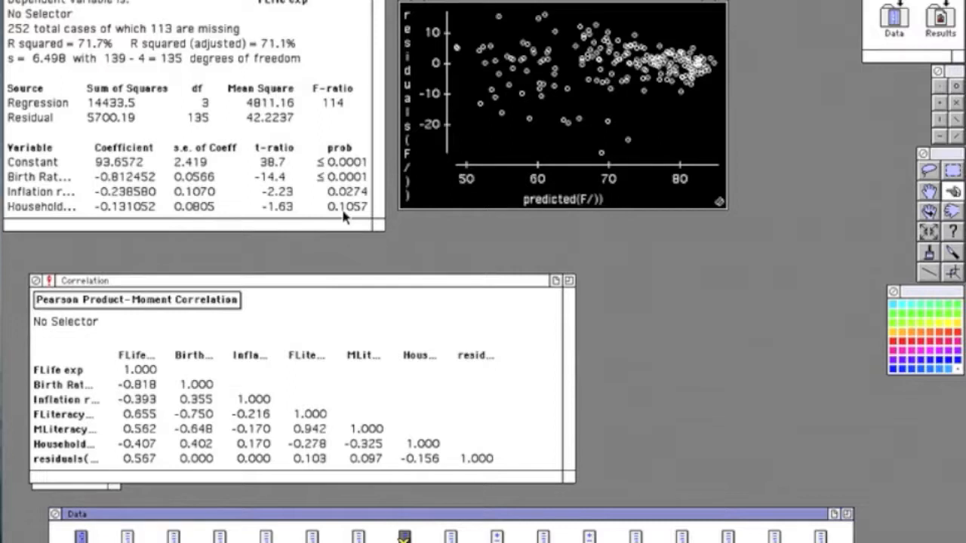
mouse_move(420, 3)
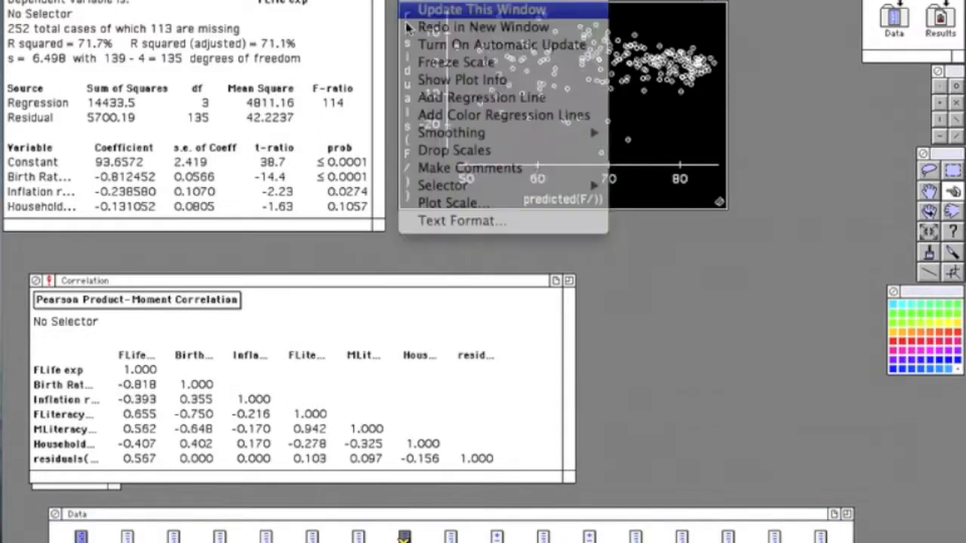
Step: Update the residual scatterplot and correlation table for the three-predictor model
click(479, 9)
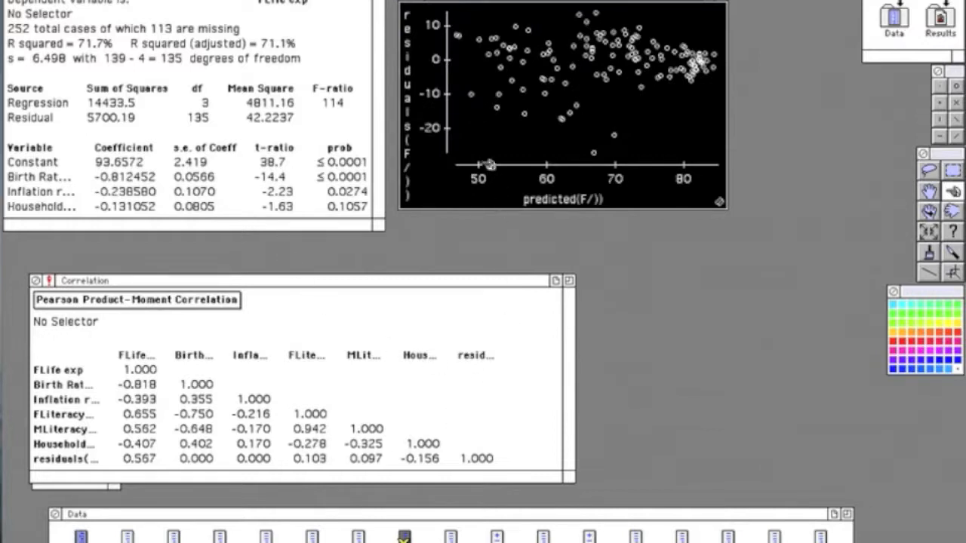
mouse_move(587, 229)
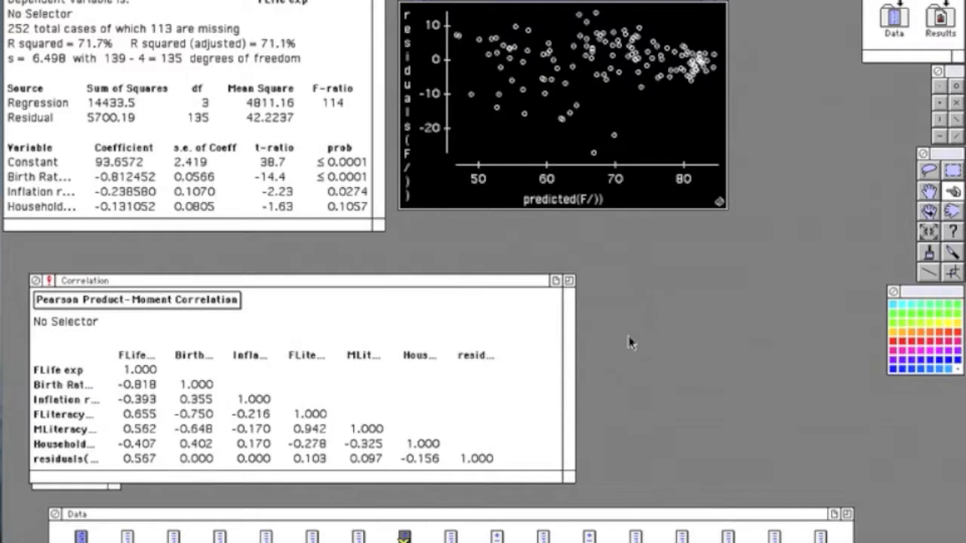
mouse_move(115, 349)
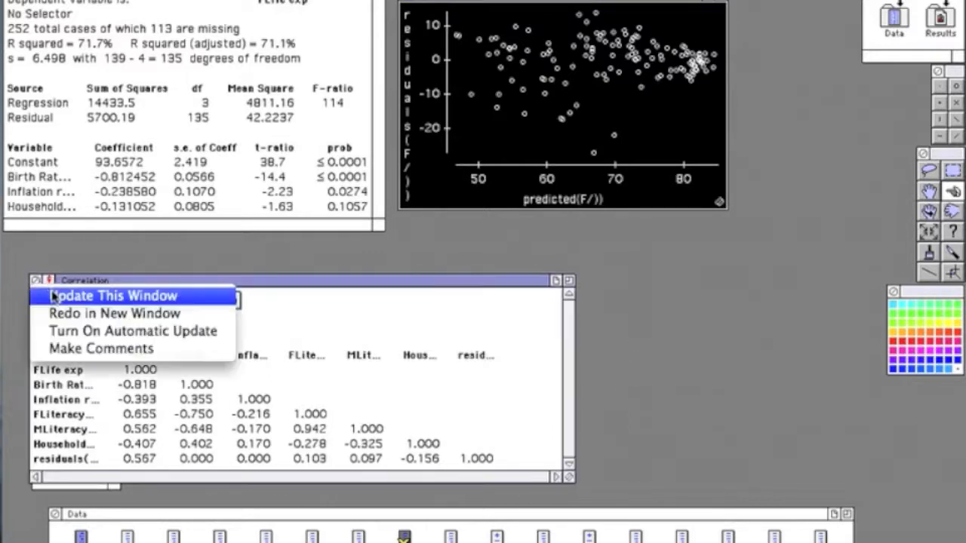
click(112, 294)
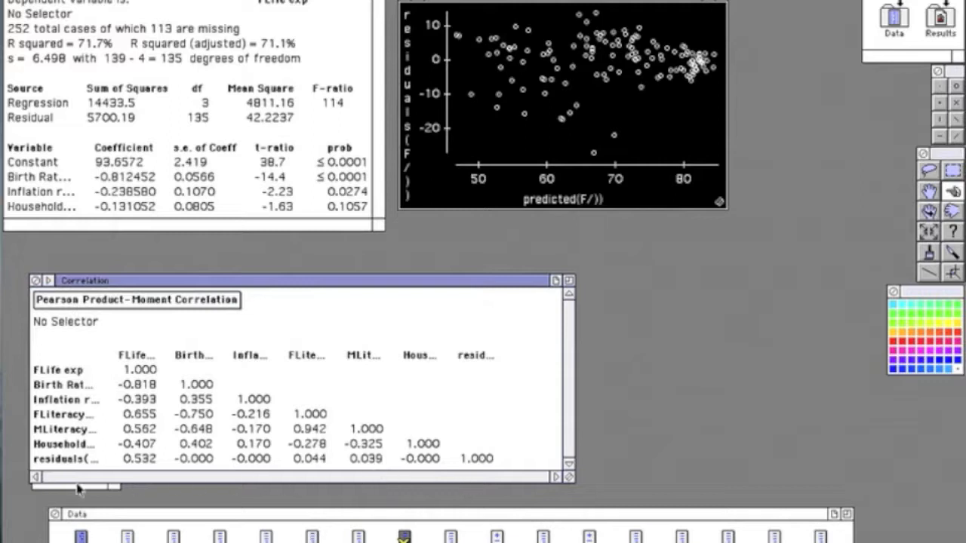
mouse_move(241, 479)
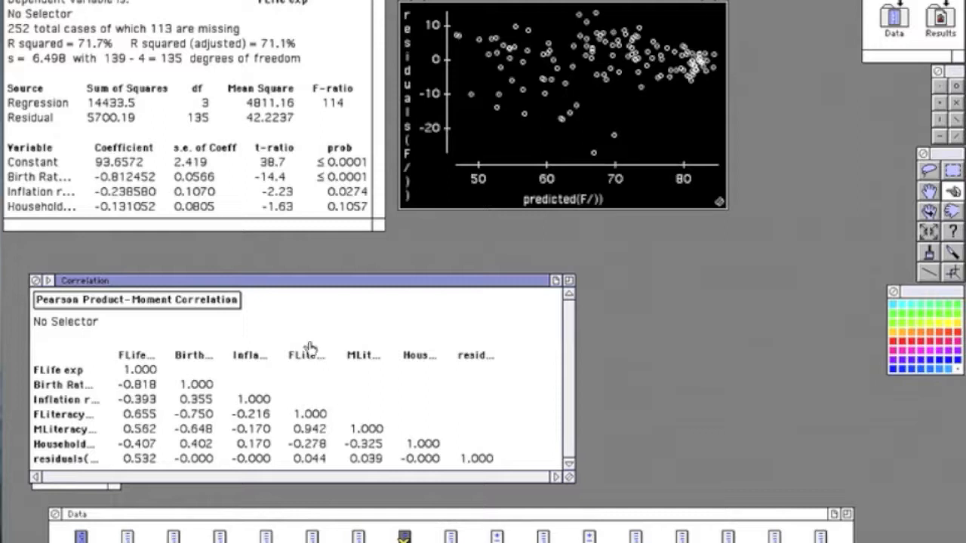
mouse_move(294, 370)
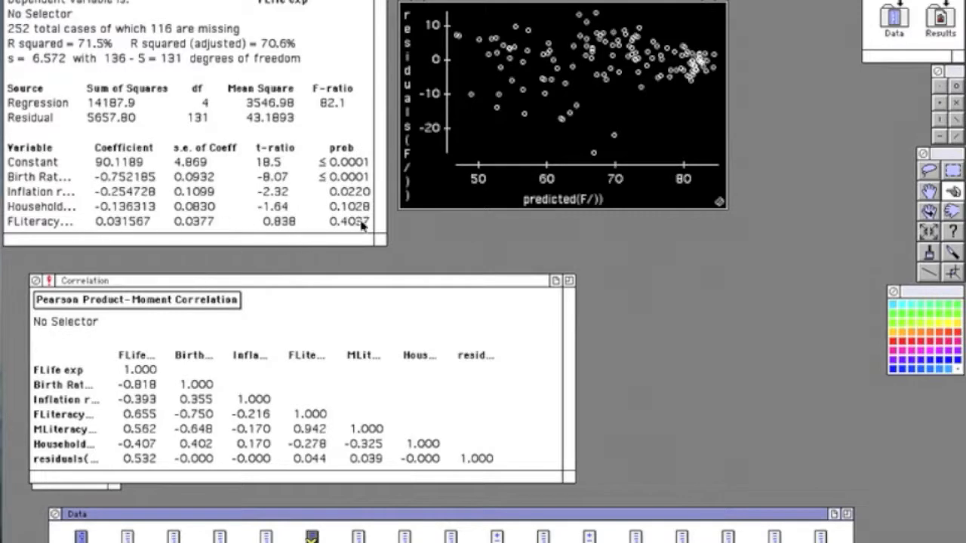
mouse_move(113, 196)
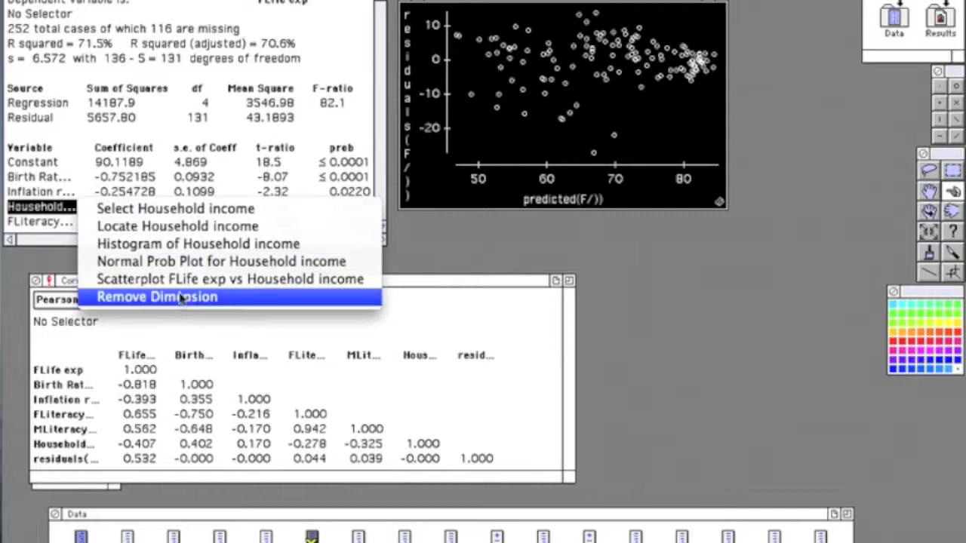
Step: Remove Household income from the regression, leaving birth rate, inflation and literacy
click(157, 295)
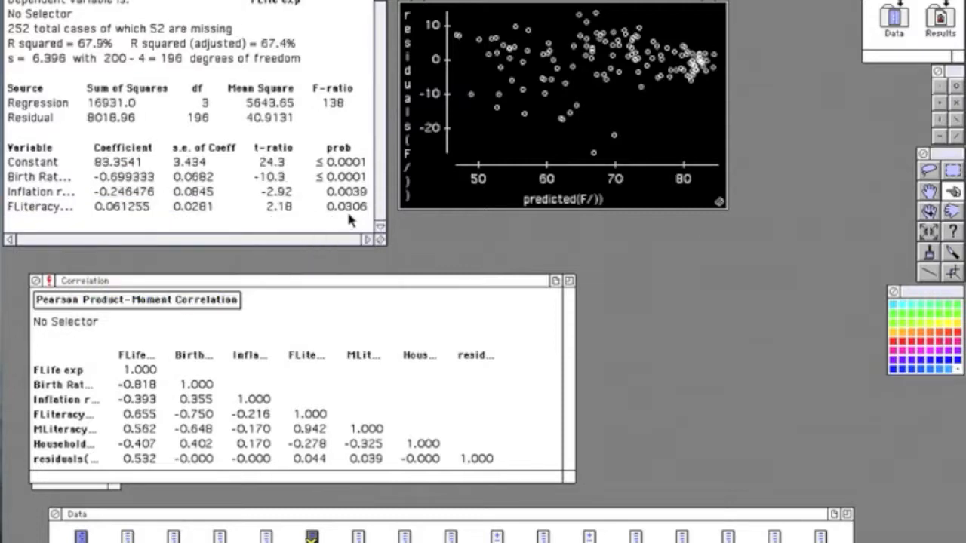
mouse_move(350, 220)
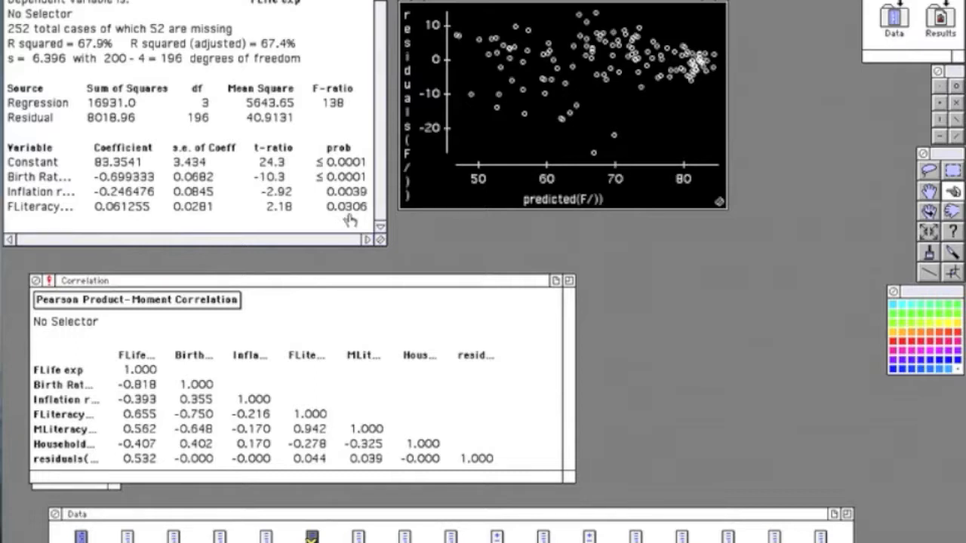
mouse_move(324, 220)
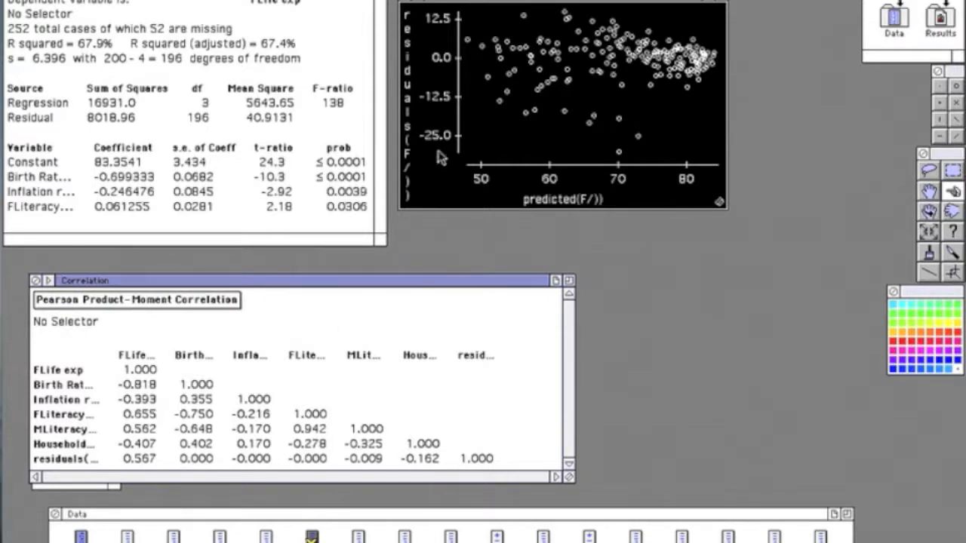
mouse_move(717, 208)
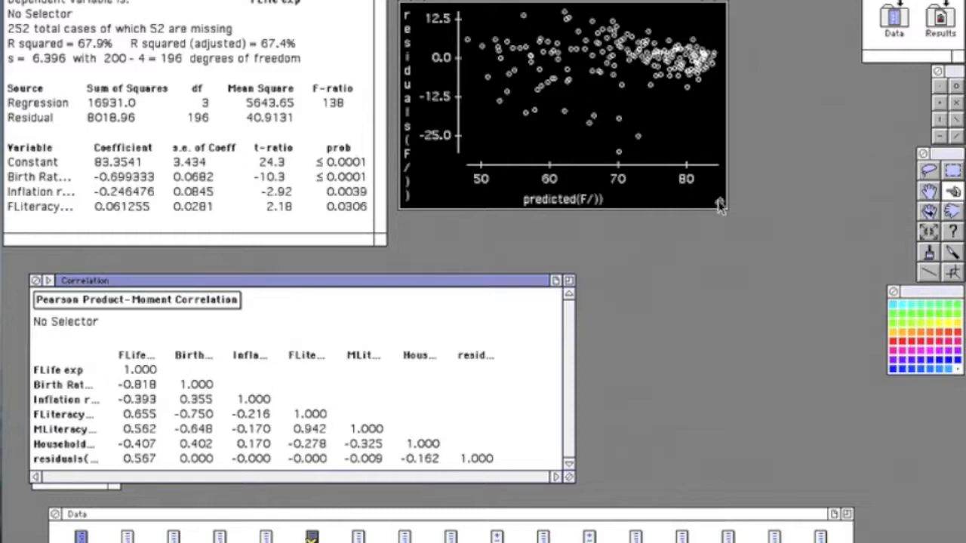
Step: Enlarge the residuals plot and identify the lowest-residual countries such as Namibia and Zambia
drag(718, 206, 798, 272)
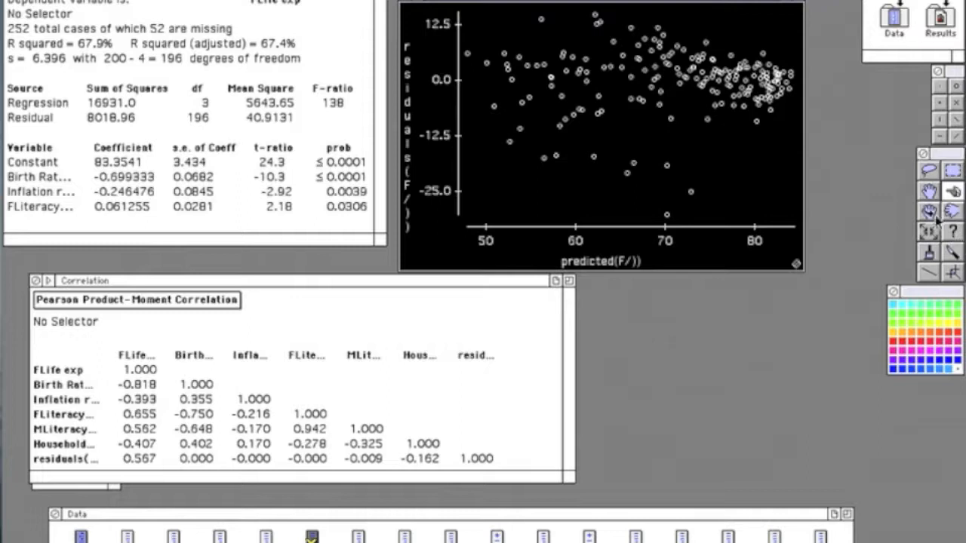
mouse_move(612, 218)
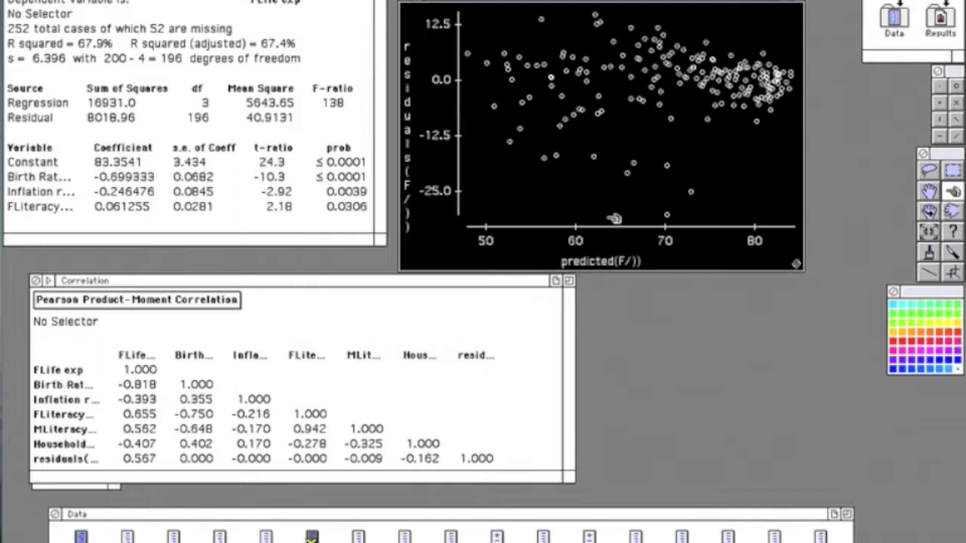
mouse_move(717, 244)
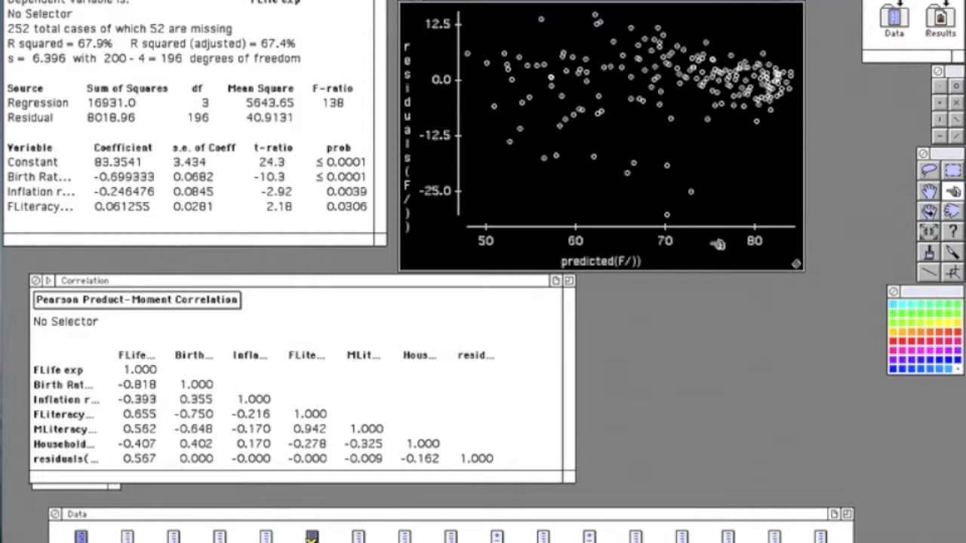
mouse_move(808, 86)
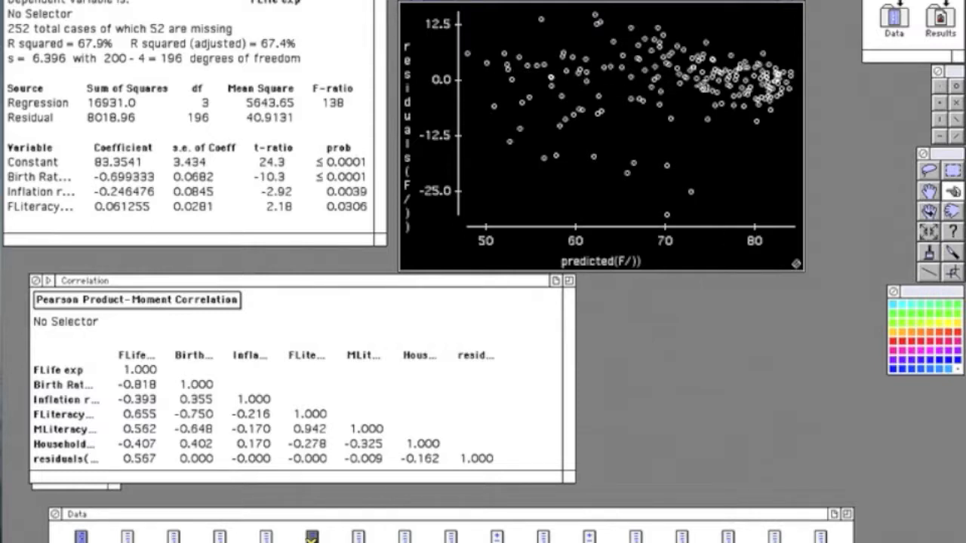
mouse_move(682, 221)
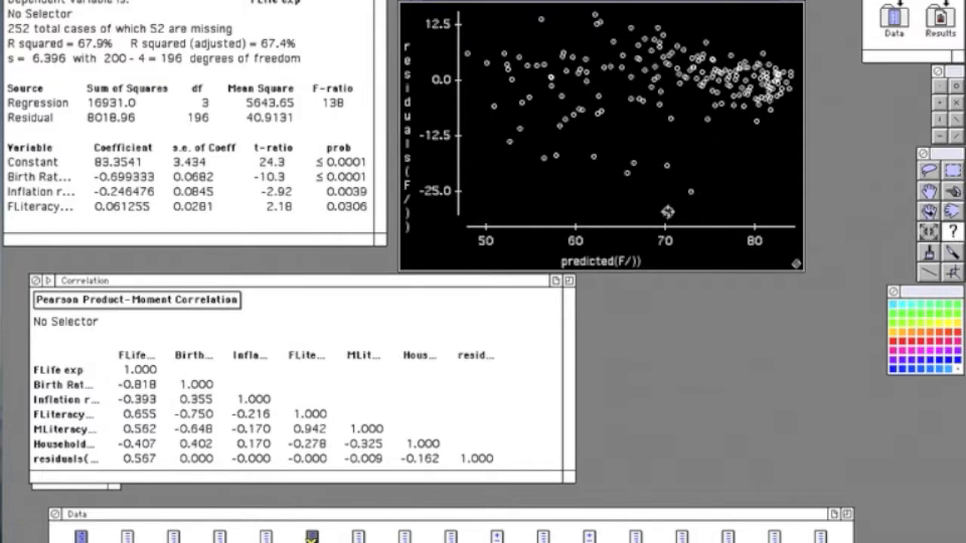
mouse_move(676, 202)
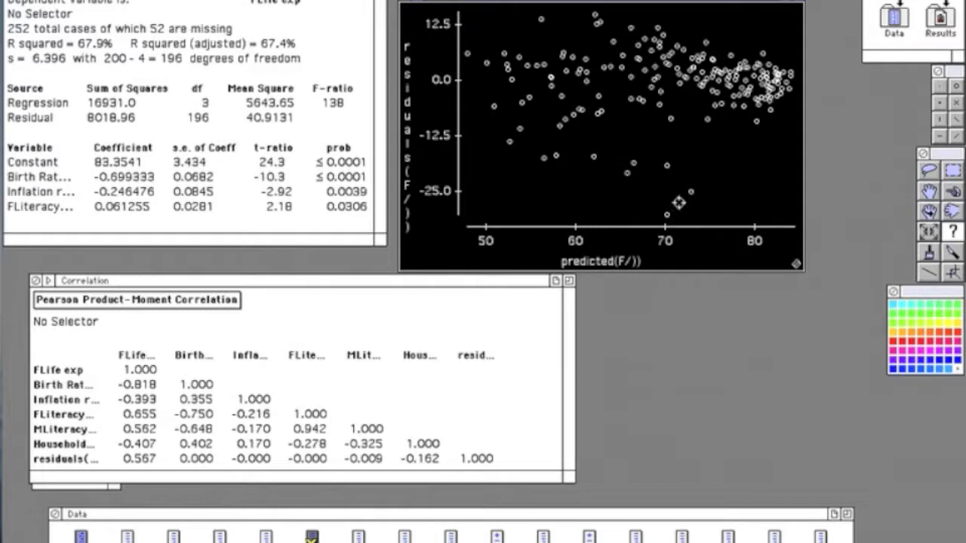
click(667, 169)
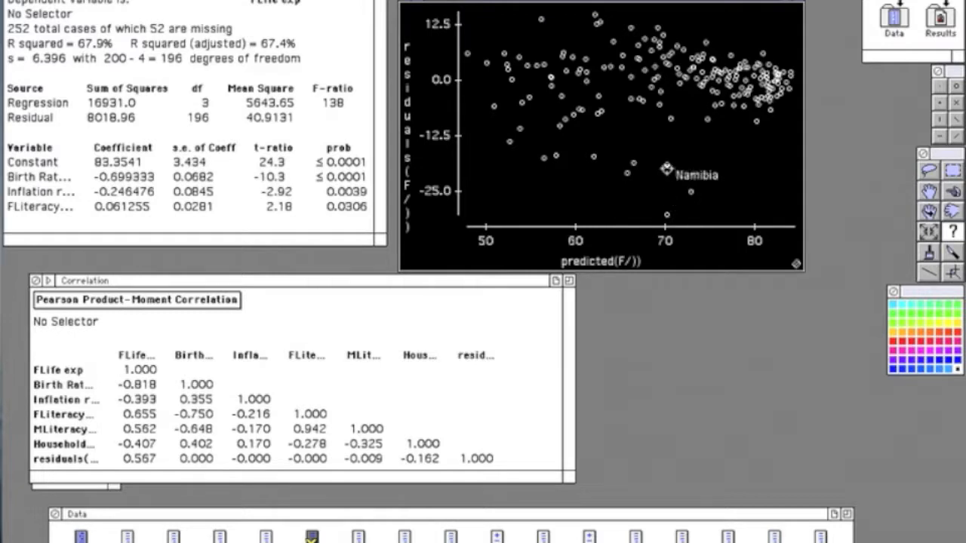
click(635, 165)
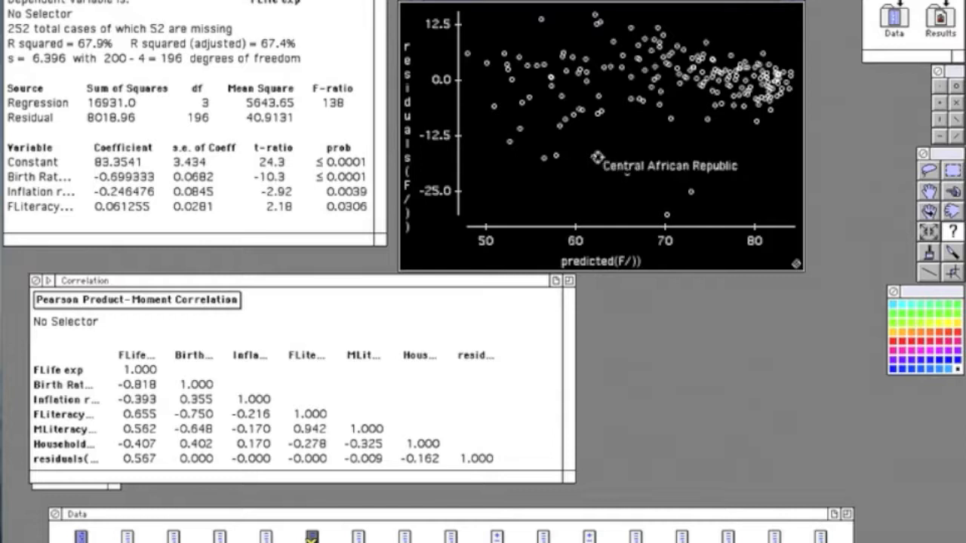
mouse_move(561, 155)
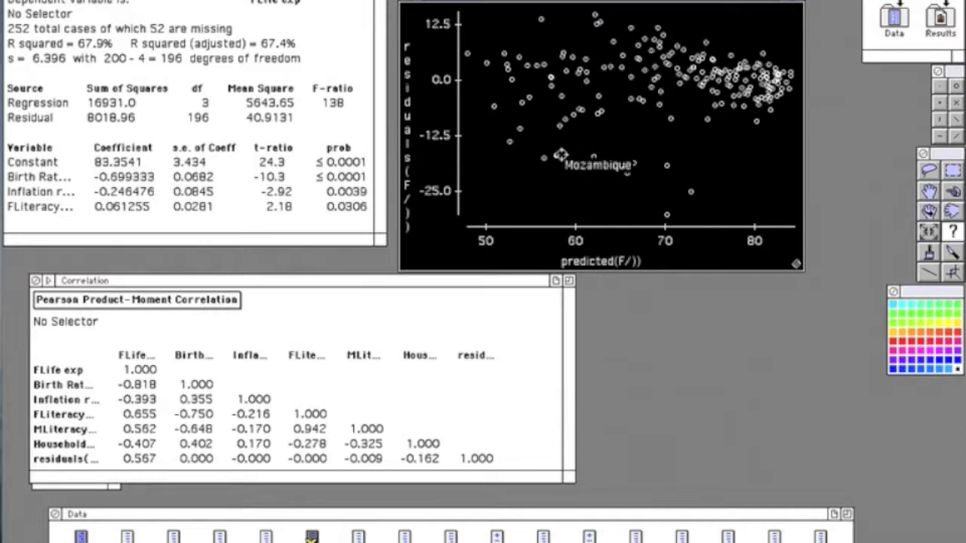
mouse_move(546, 158)
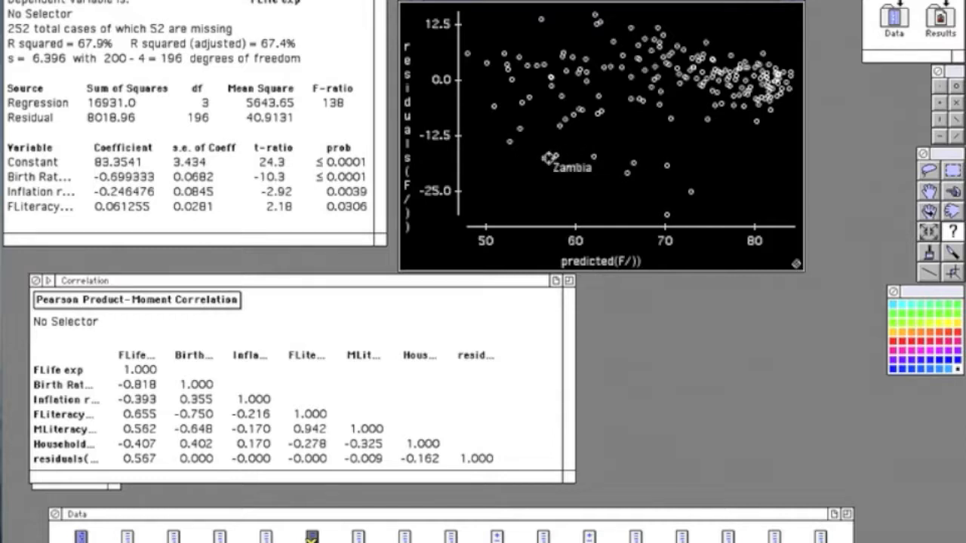
click(511, 144)
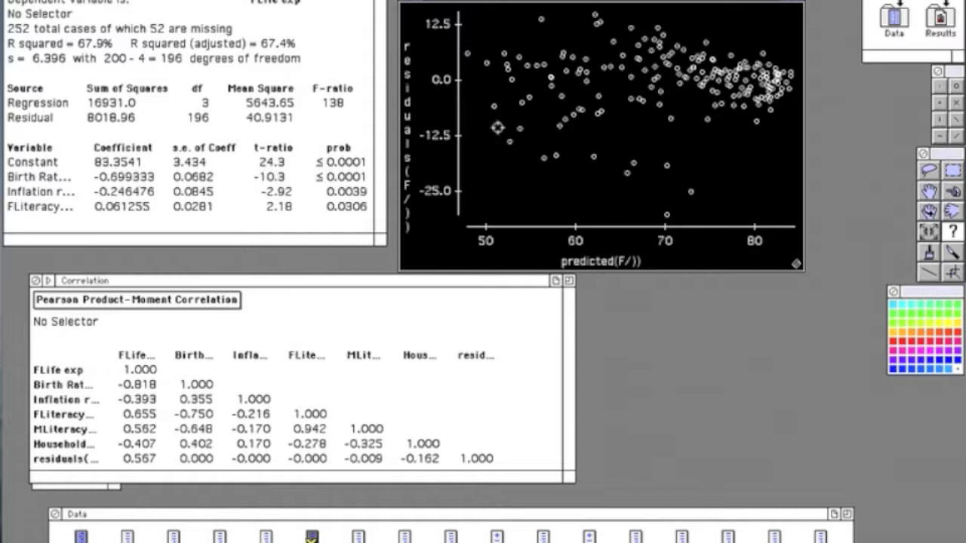
mouse_move(678, 190)
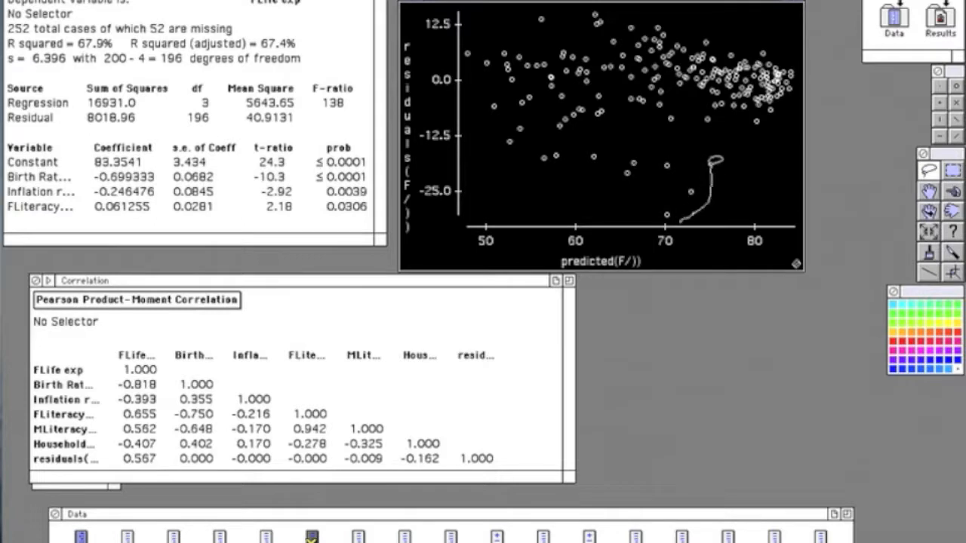
Step: Lasso the cluster of large negative residual points in the scatterplot
drag(713, 159, 535, 148)
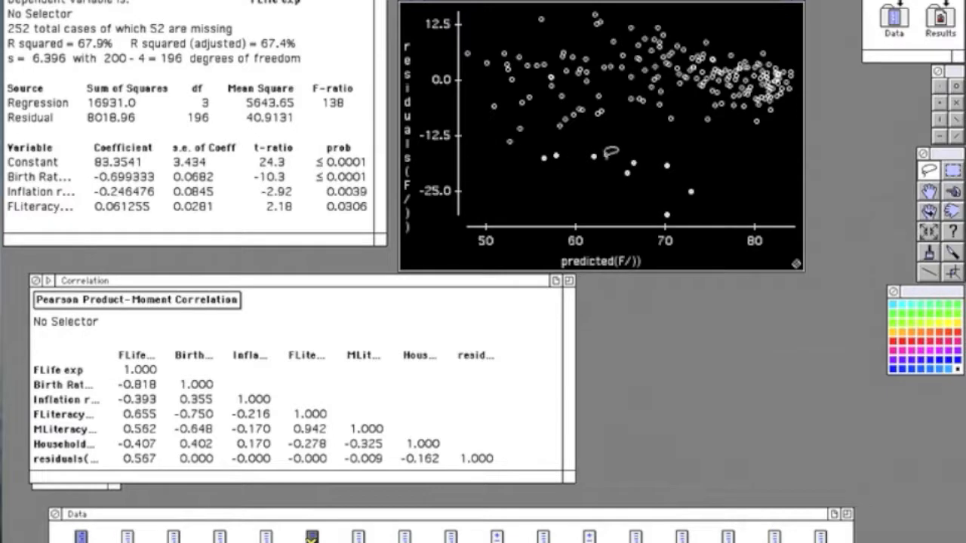
mouse_move(718, 225)
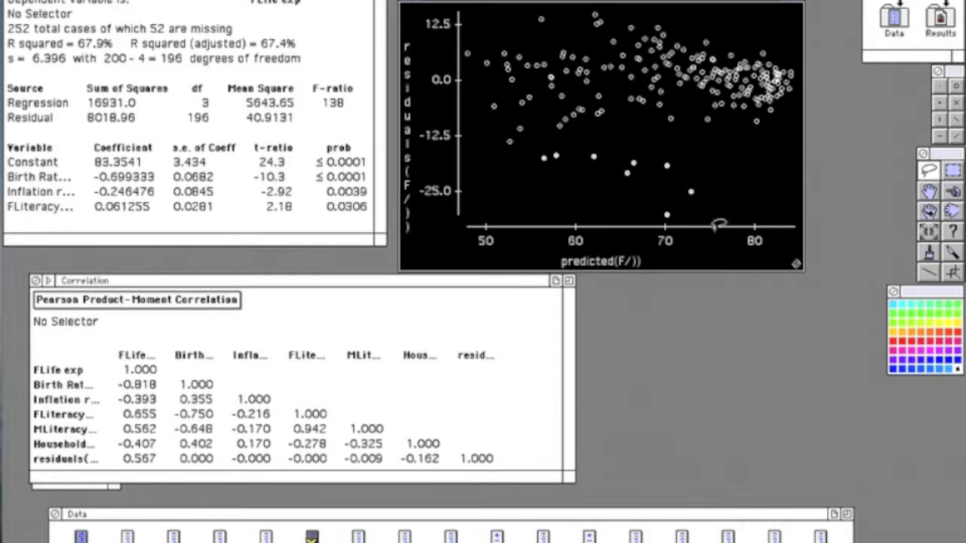
mouse_move(736, 169)
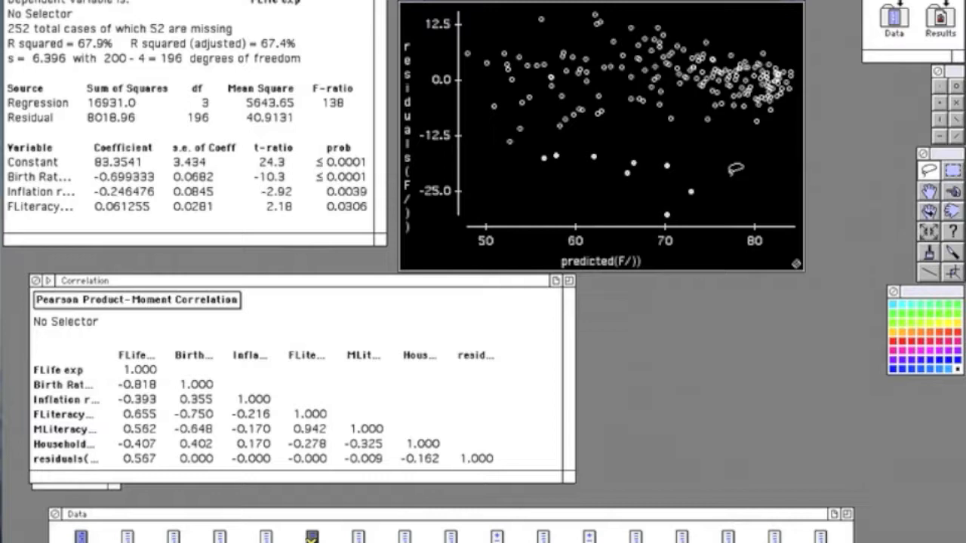
mouse_move(531, 140)
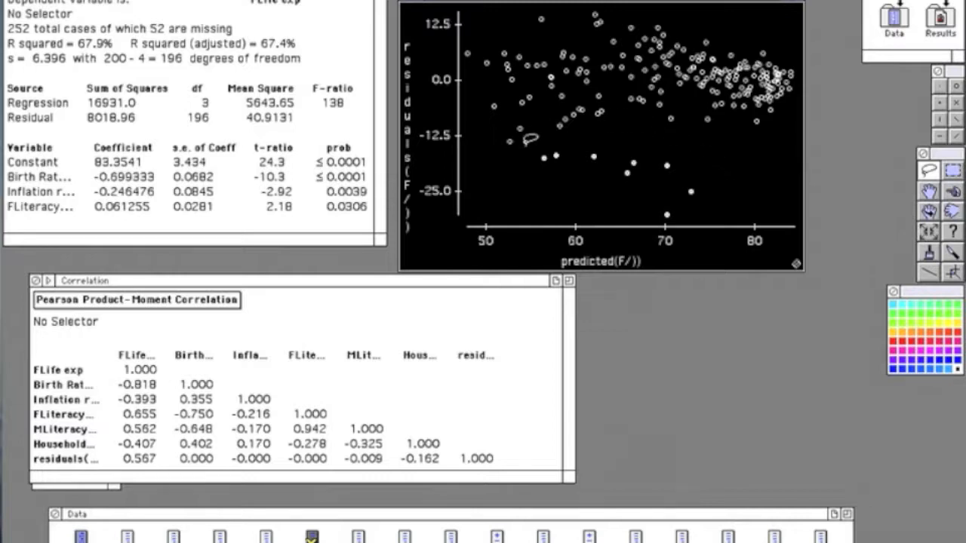